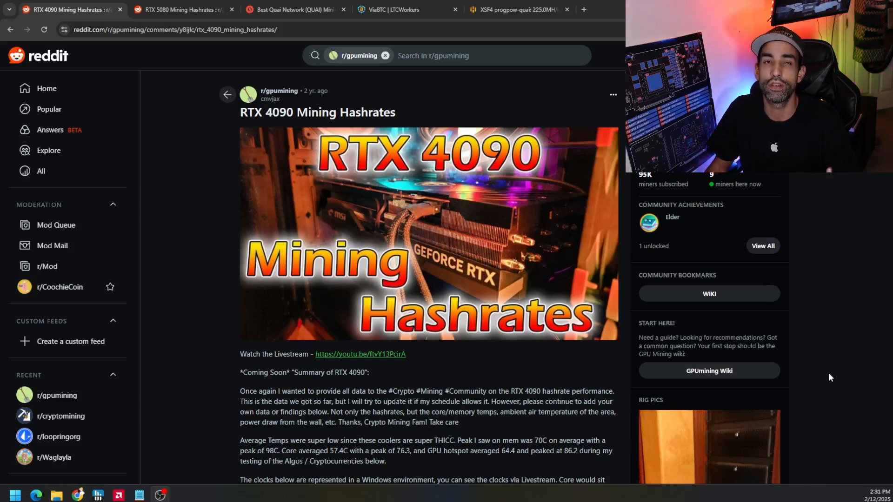
{"action": "mouse_move", "coordinate": [798, 341]}
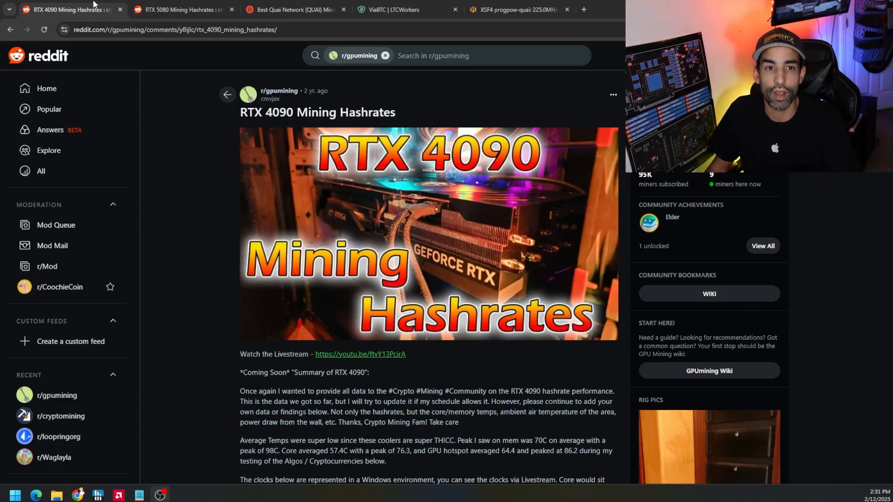
Bring up the r/gpumining 'RTX 5080 Mining Hashrates' post and scroll into its body
{"action": "left_click", "coordinate": [180, 9]}
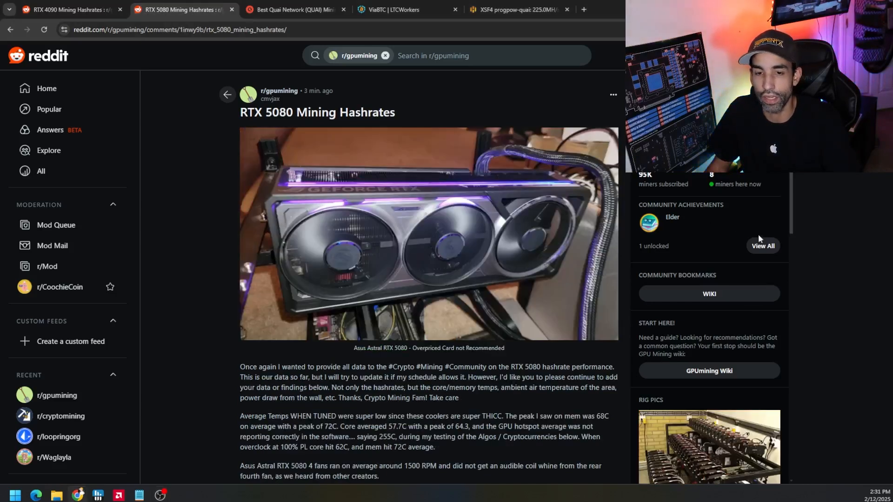
{"action": "mouse_move", "coordinate": [844, 295]}
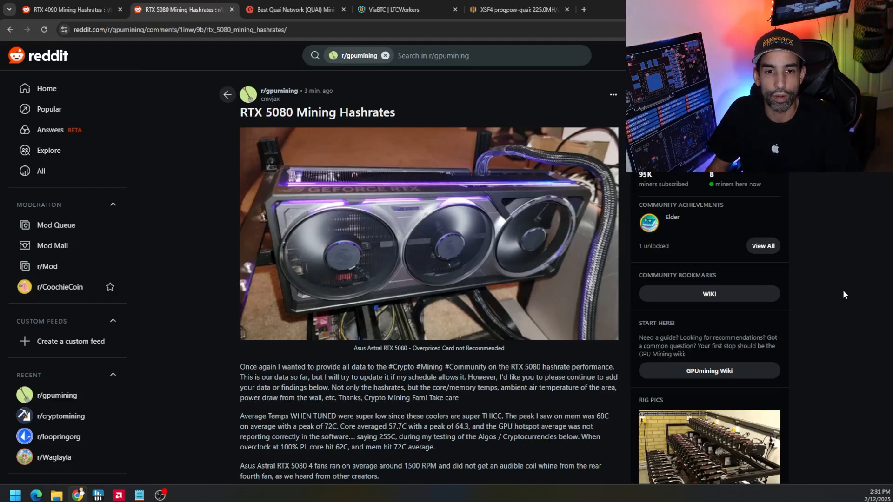
{"action": "scroll", "scroll_direction": "down", "scroll_amount": 3}
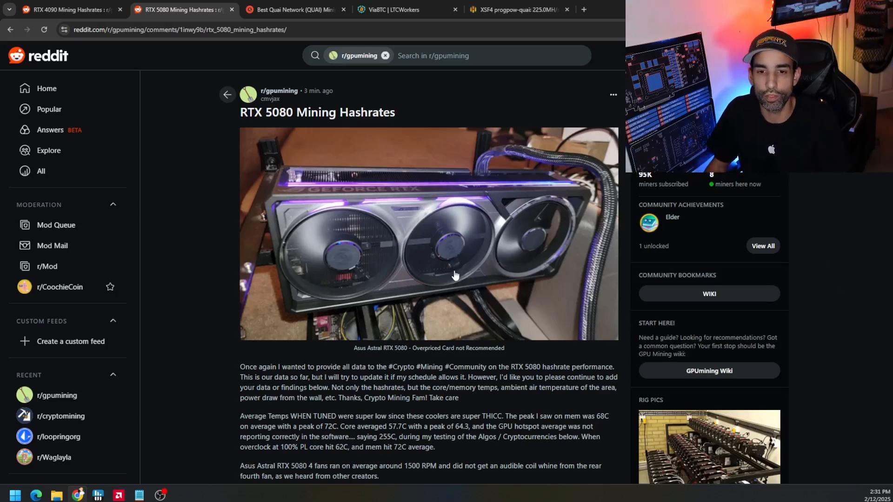
View the RTX 5080 card photo full-size in its own tab, then return to the post
{"action": "left_click", "coordinate": [428, 235]}
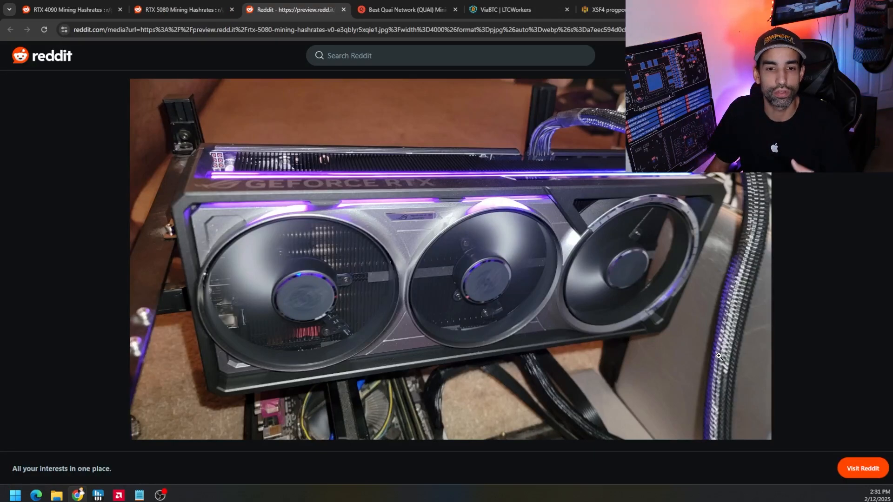
{"action": "mouse_move", "coordinate": [717, 351]}
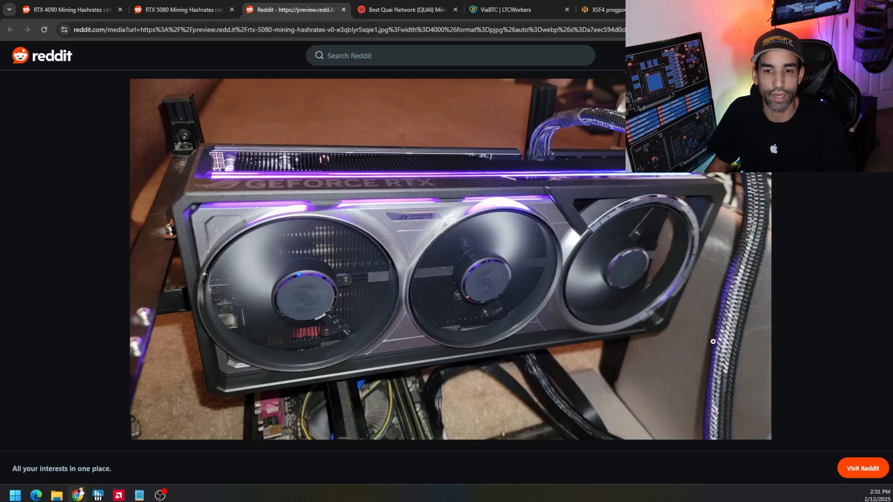
{"action": "left_click", "coordinate": [180, 9]}
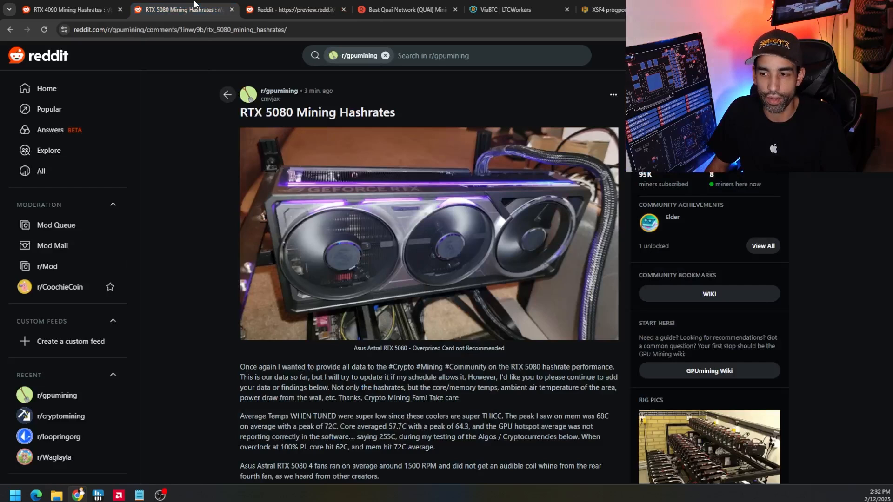
Scroll to the temperature, fan and clock notes and highlight the 72C memory peak reading
{"action": "scroll", "scroll_direction": "down", "scroll_amount": 3}
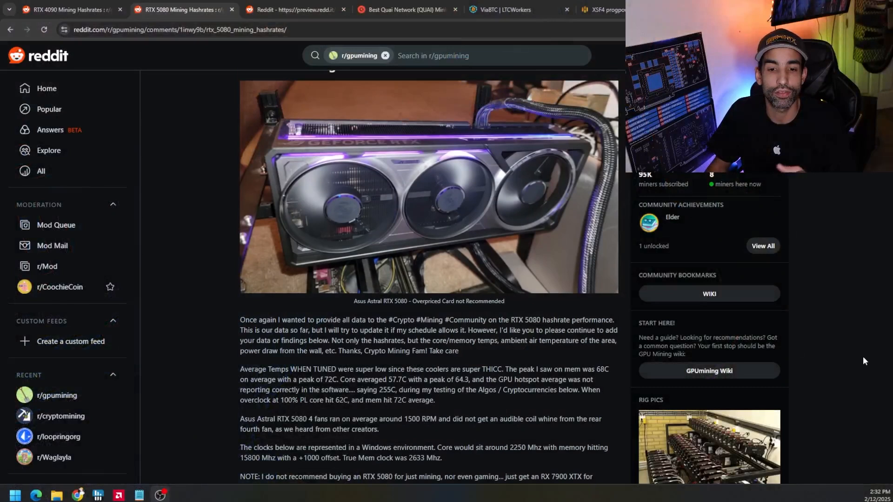
{"action": "scroll", "scroll_direction": "down", "scroll_amount": 3}
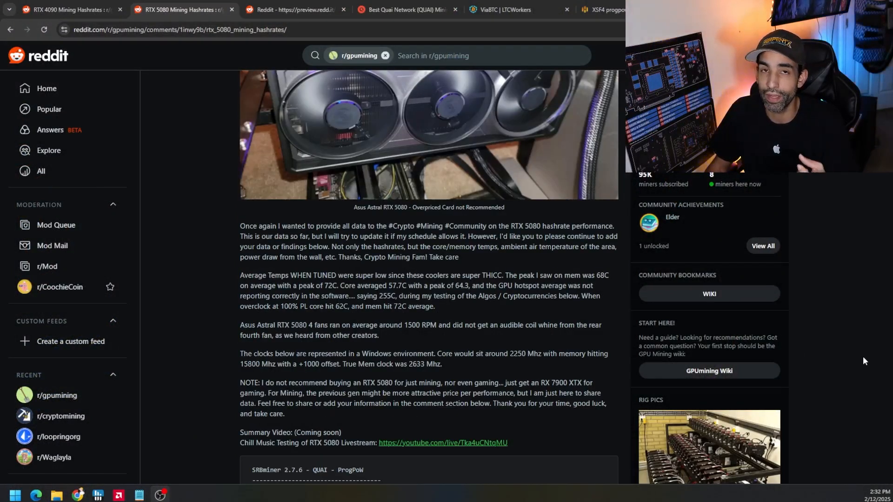
{"action": "mouse_move", "coordinate": [888, 364]}
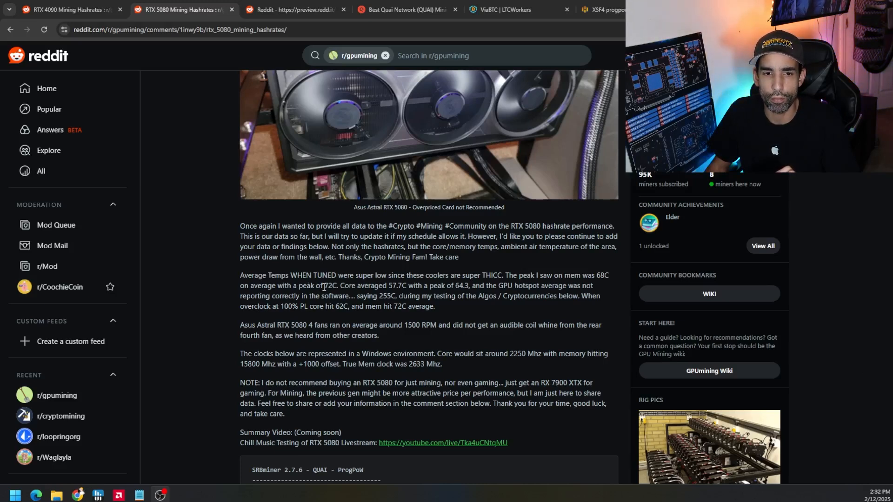
{"action": "double_click", "coordinate": [331, 285]}
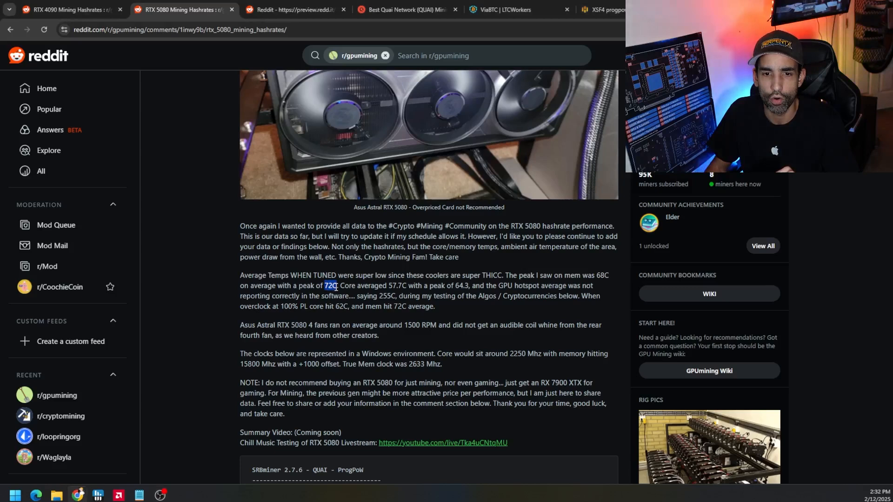
{"action": "mouse_move", "coordinate": [612, 287]}
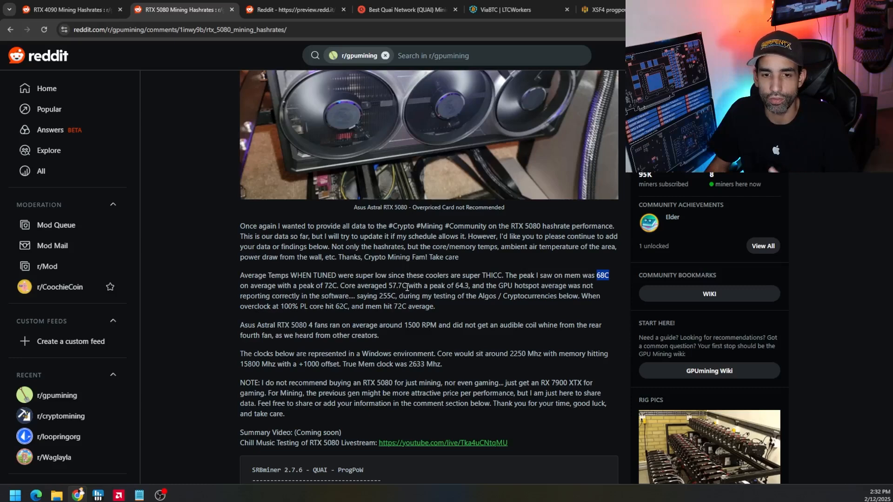
{"action": "mouse_move", "coordinate": [532, 310]}
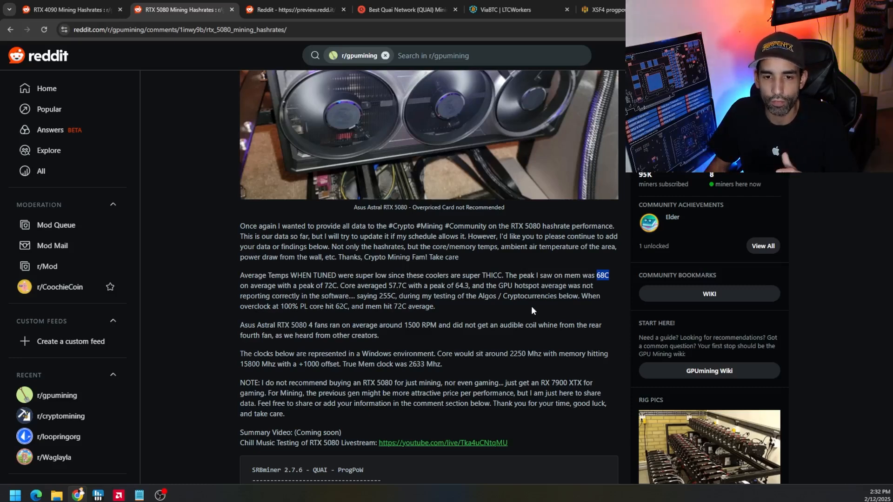
Scroll to the SRBminer QUAI ProgPoW results code block and highlight a value in it
{"action": "scroll", "scroll_direction": "down", "scroll_amount": 3}
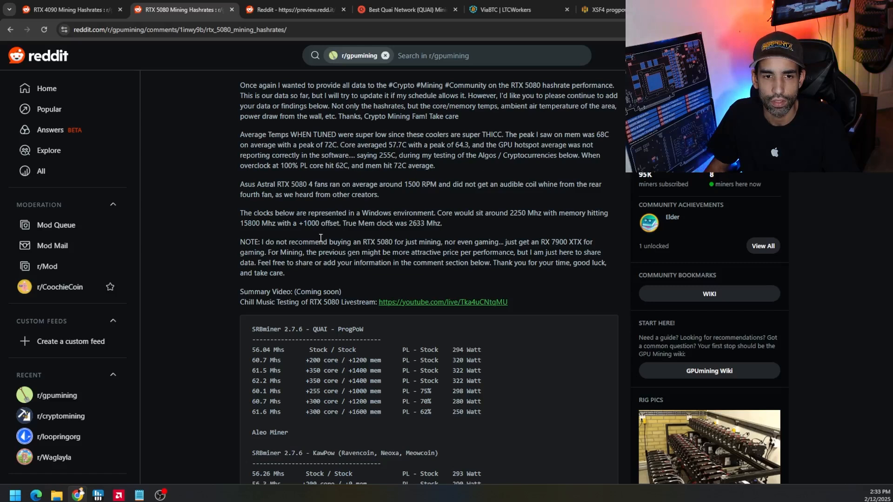
{"action": "double_click", "coordinate": [410, 223]}
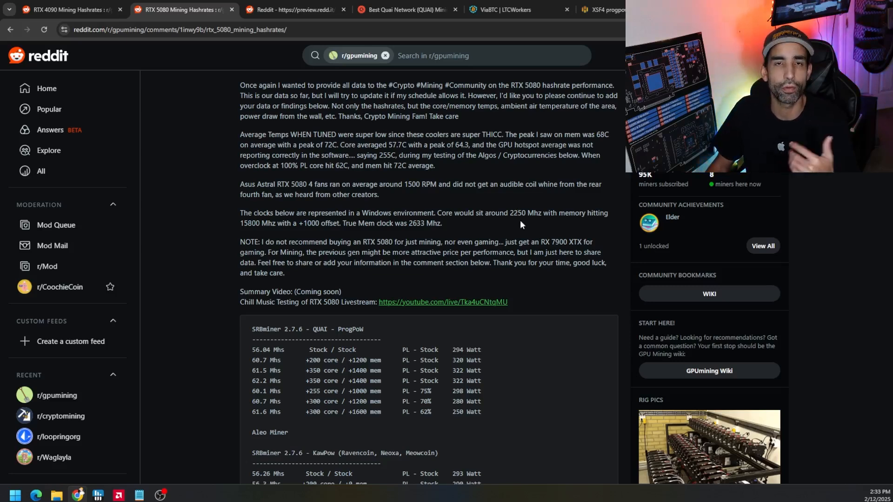
Scroll past the QUAI table and highlight the QUAI - ProgPoW algorithm label
{"action": "scroll", "scroll_direction": "down", "scroll_amount": 3}
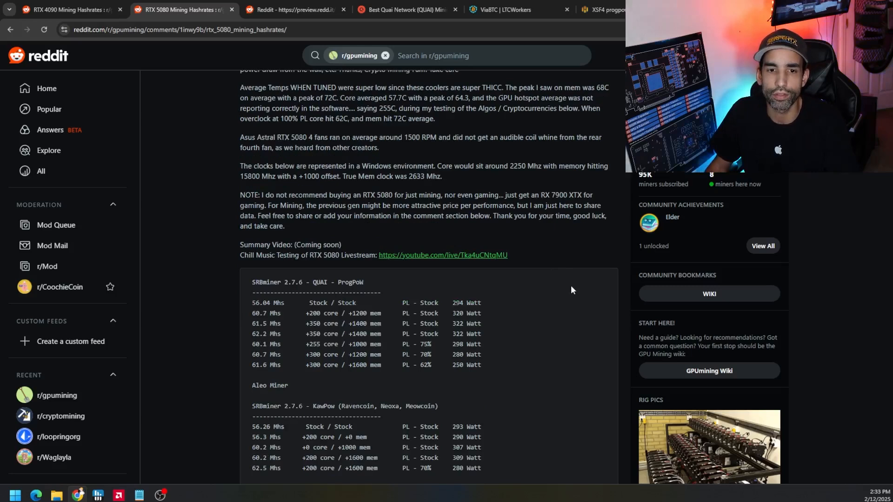
{"action": "scroll", "scroll_direction": "down", "scroll_amount": 3}
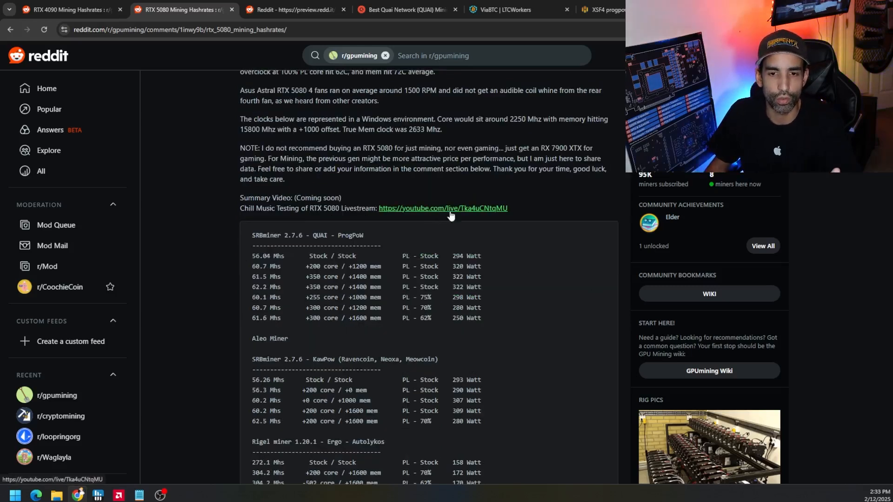
{"action": "mouse_move", "coordinate": [546, 222]}
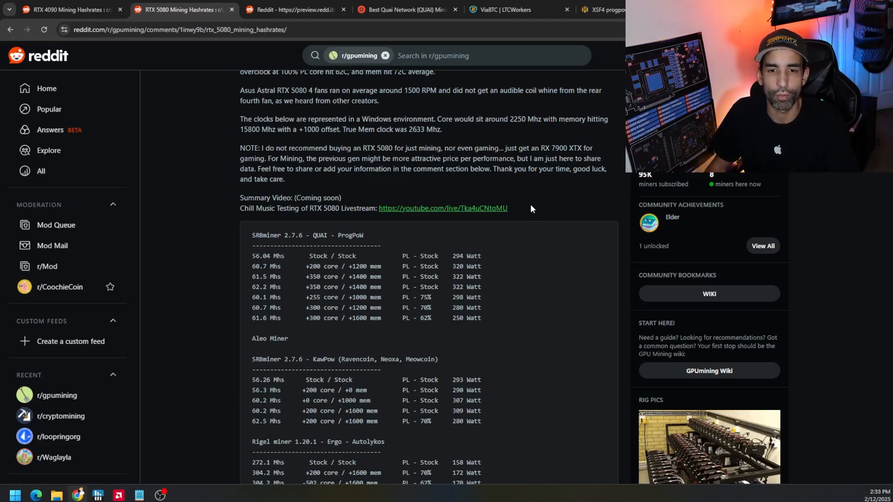
{"action": "scroll", "scroll_direction": "down", "scroll_amount": 3}
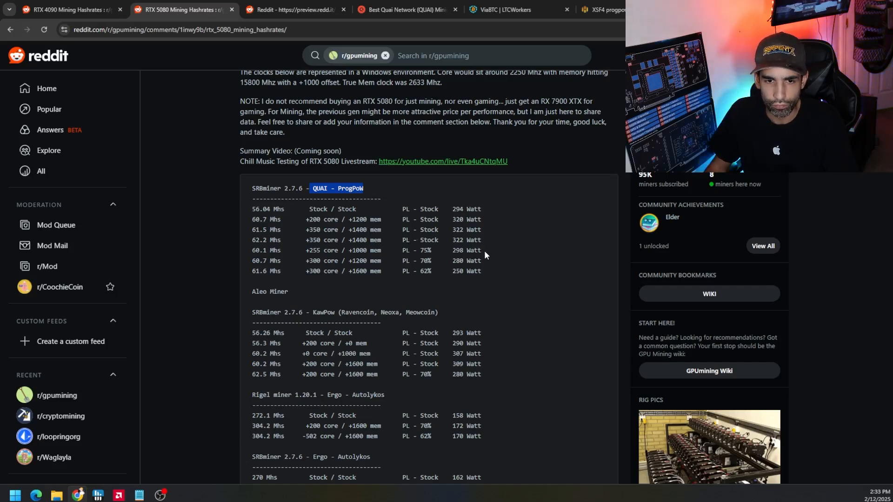
{"action": "double_click", "coordinate": [420, 261]}
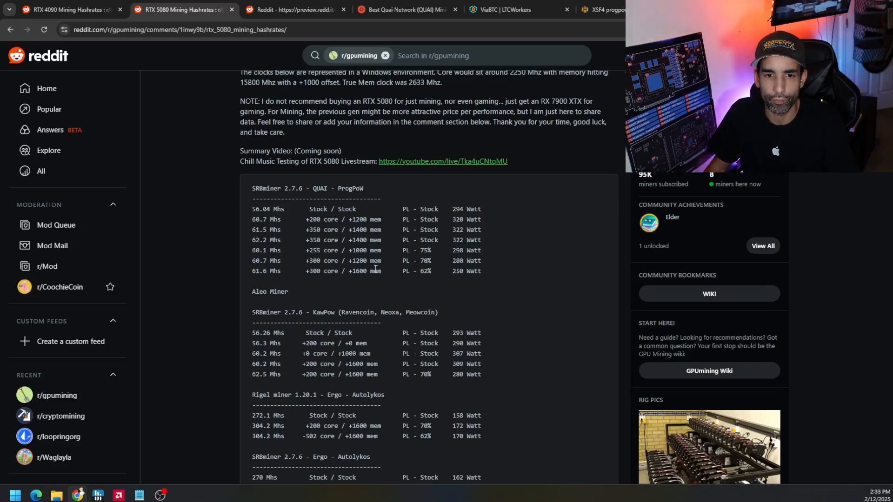
Highlight the 300 core offset, +1600 memory offset and 250 Watt power reading, then continue down
{"action": "double_click", "coordinate": [314, 260]}
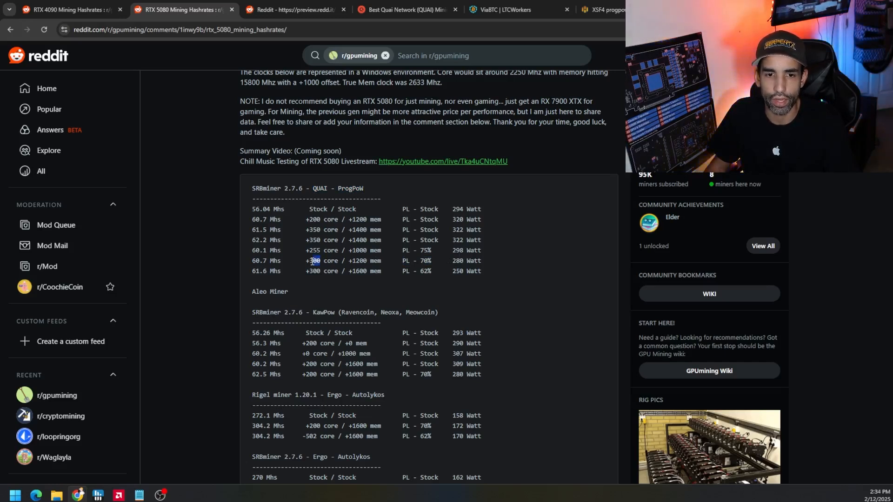
{"action": "double_click", "coordinate": [313, 261]}
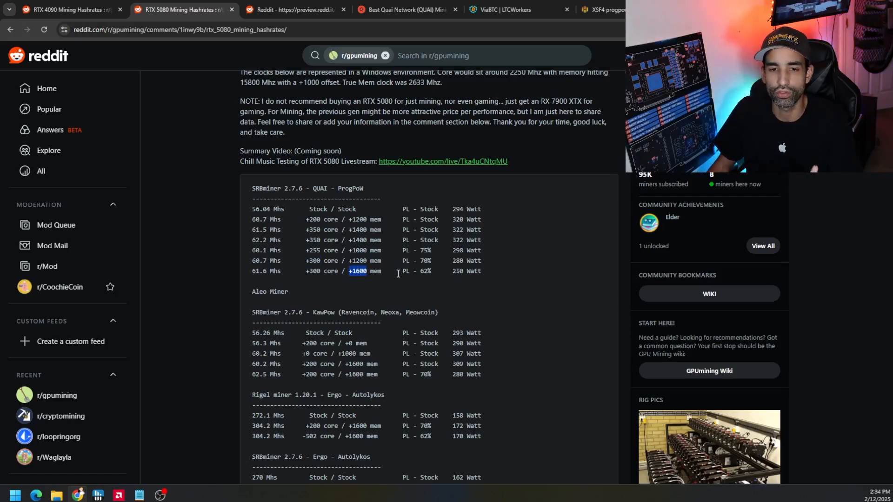
{"action": "left_click_drag", "start_coordinate": [380, 270], "coordinate": [304, 270]}
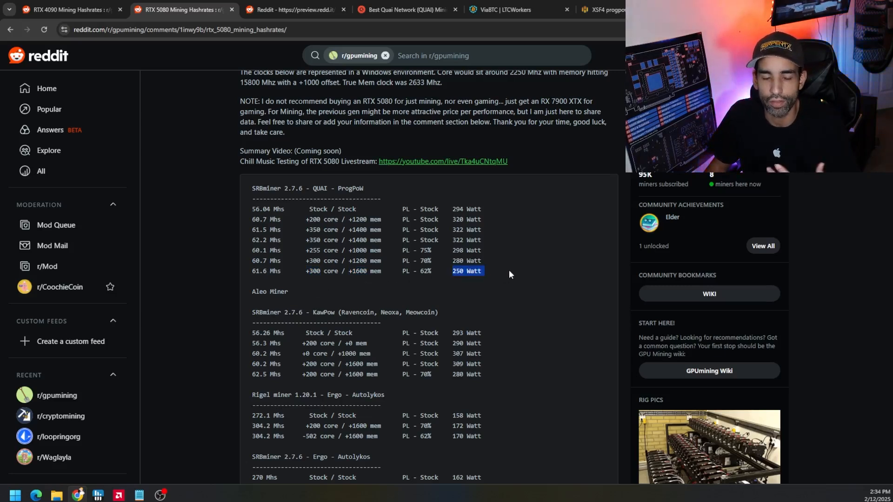
{"action": "scroll", "scroll_direction": "down", "scroll_amount": 3}
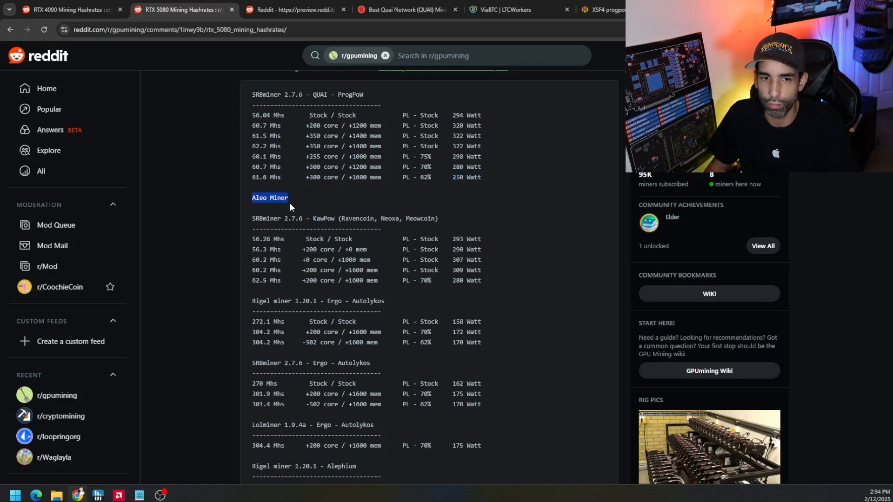
Scroll to the KawPow and Rigel Ergo tables and highlight the +200 core / +1600 mem setting
{"action": "scroll", "scroll_direction": "up", "scroll_amount": 3}
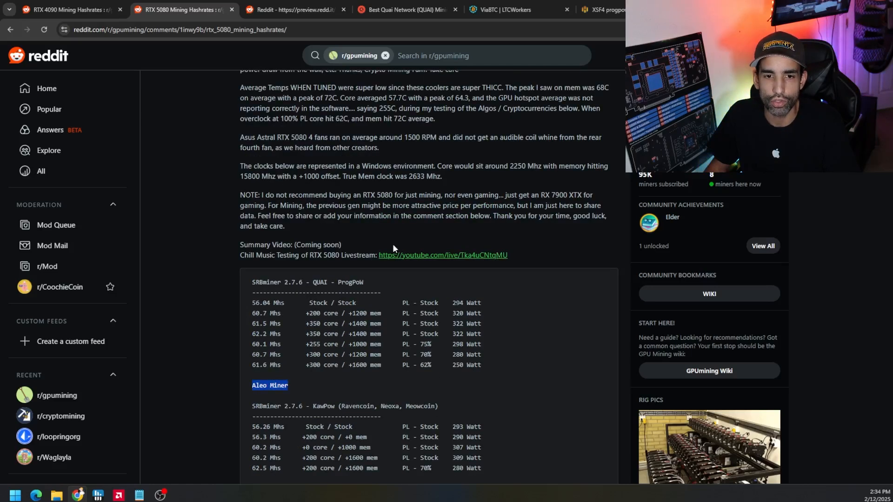
{"action": "mouse_move", "coordinate": [380, 240]}
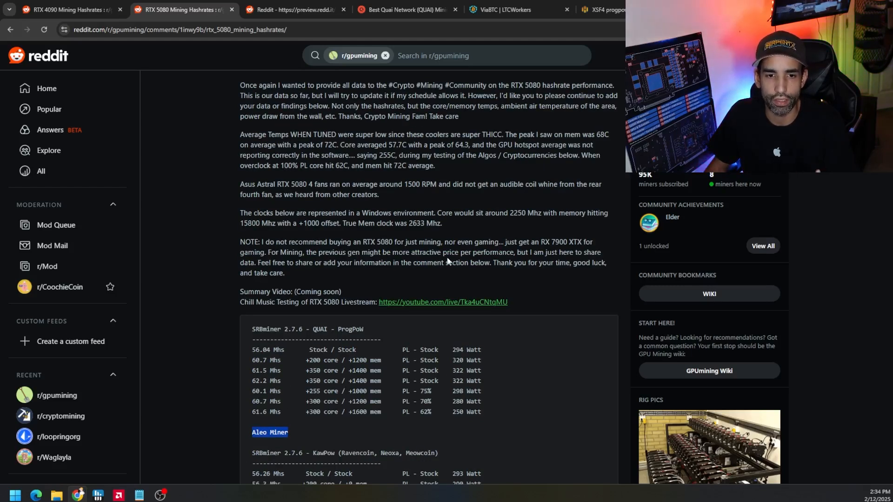
{"action": "scroll", "scroll_direction": "down", "scroll_amount": 3}
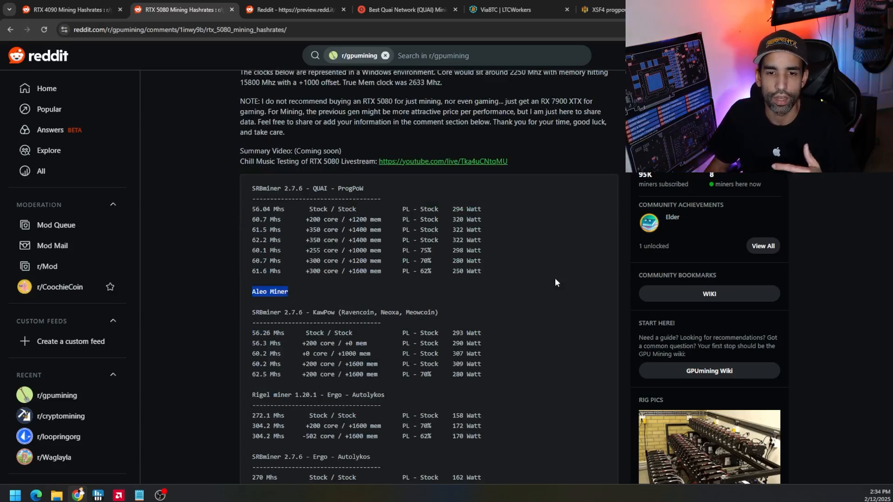
{"action": "scroll", "scroll_direction": "down", "scroll_amount": 3}
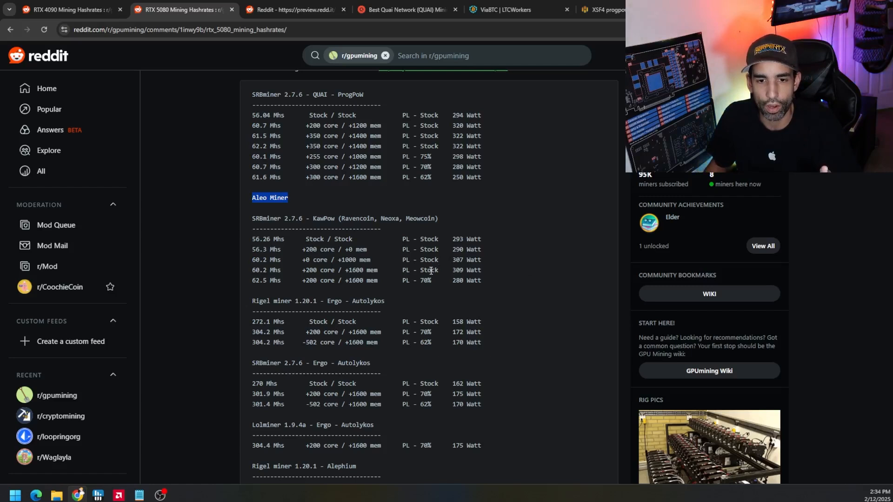
{"action": "mouse_move", "coordinate": [431, 280]}
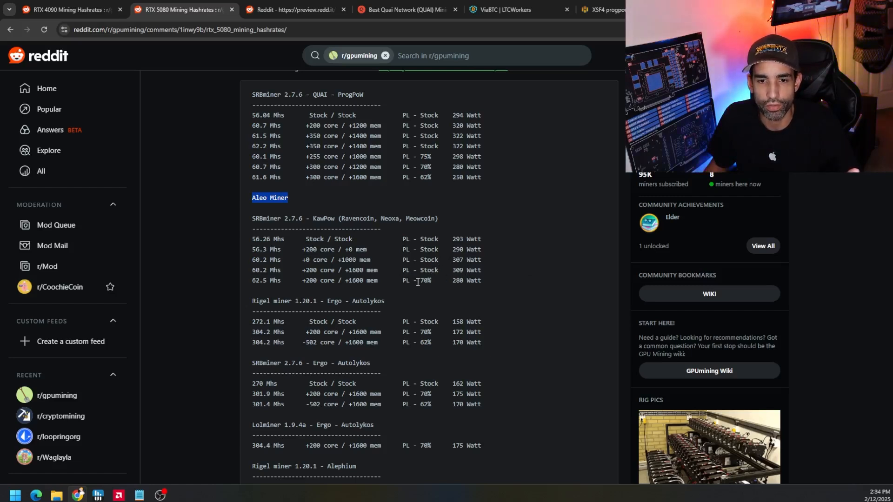
{"action": "double_click", "coordinate": [425, 280]}
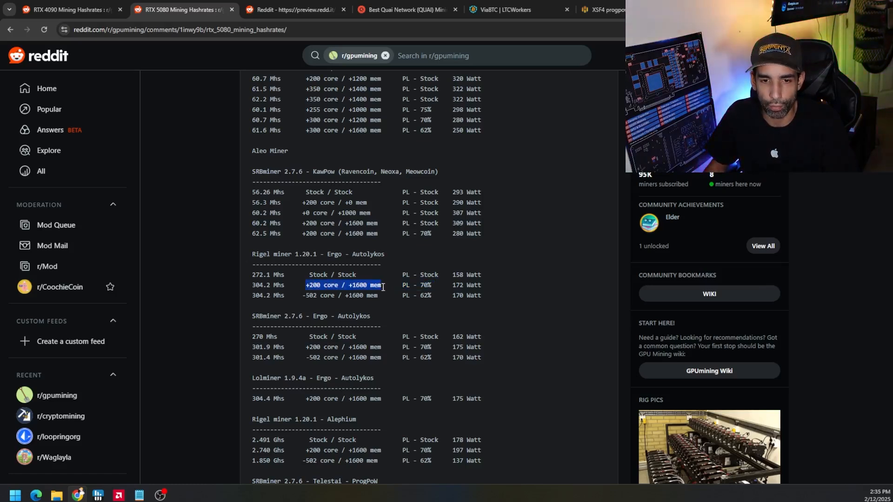
{"action": "mouse_move", "coordinate": [410, 293]}
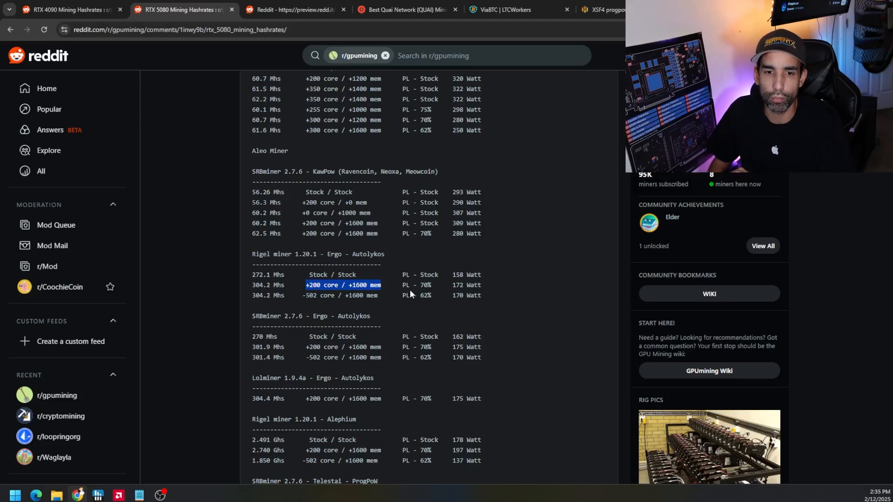
{"action": "mouse_move", "coordinate": [475, 311]}
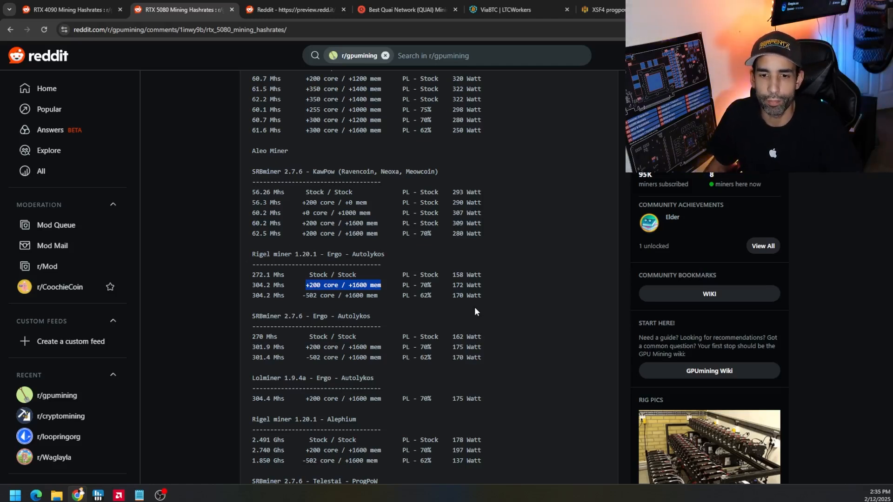
Clear the highlight, scroll to the Lolminer Ergo table and pick out its 304.4 Mhs hashrate
{"action": "double_click", "coordinate": [456, 294]}
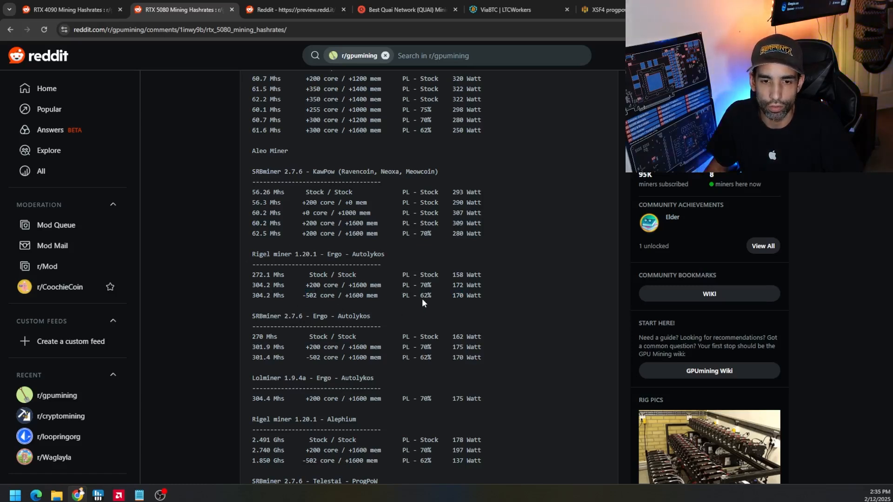
{"action": "scroll", "scroll_direction": "down", "scroll_amount": 3}
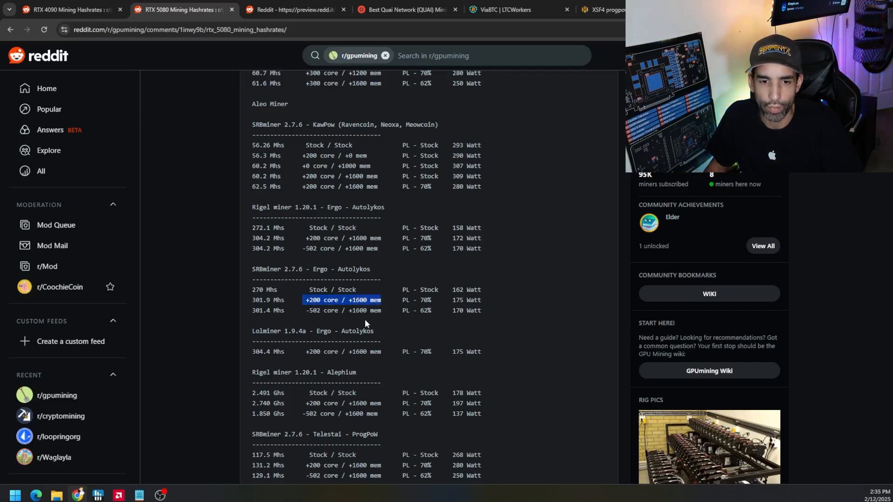
{"action": "scroll", "scroll_direction": "down", "scroll_amount": 3}
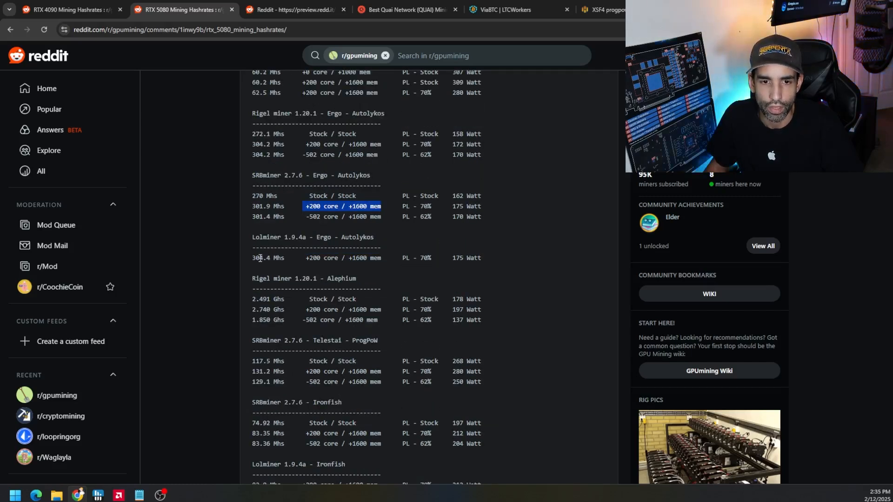
{"action": "double_click", "coordinate": [260, 257]}
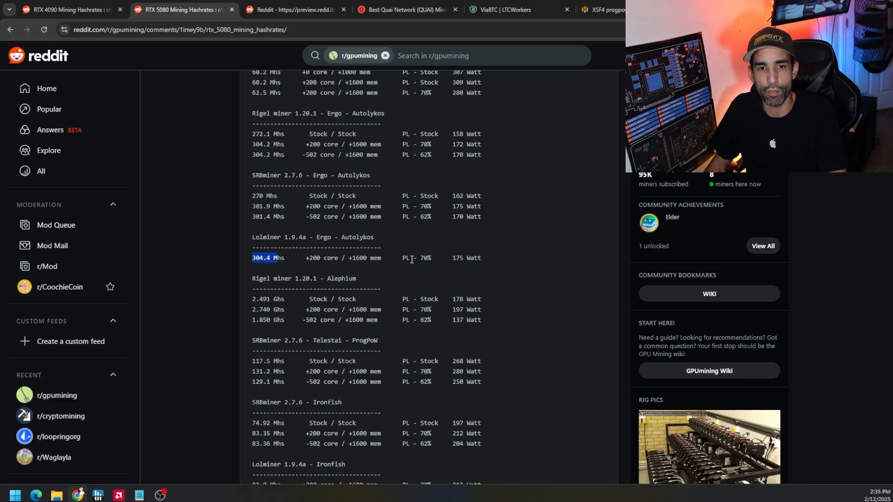
{"action": "mouse_move", "coordinate": [365, 309]}
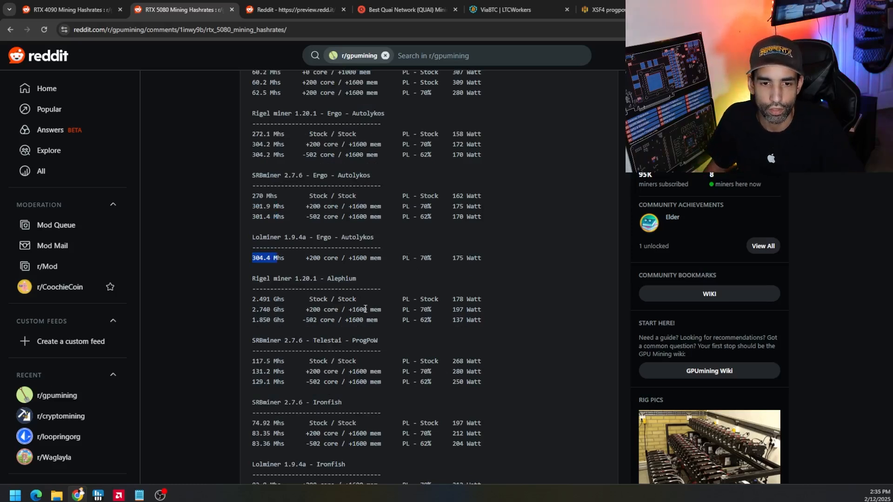
Scroll through the Alephium and Telestai results, picking out the tuned 131.2 Mhs Telestai hashrate
{"action": "scroll", "scroll_direction": "down", "scroll_amount": 3}
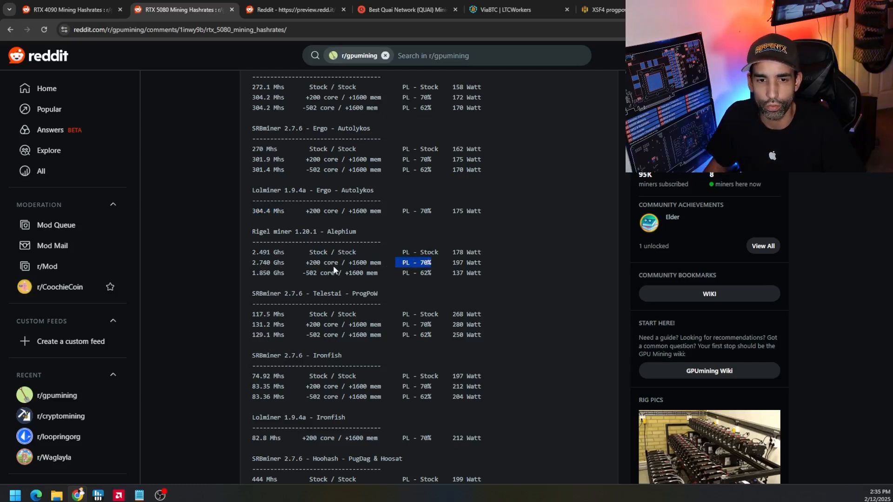
{"action": "scroll", "scroll_direction": "down", "scroll_amount": 3}
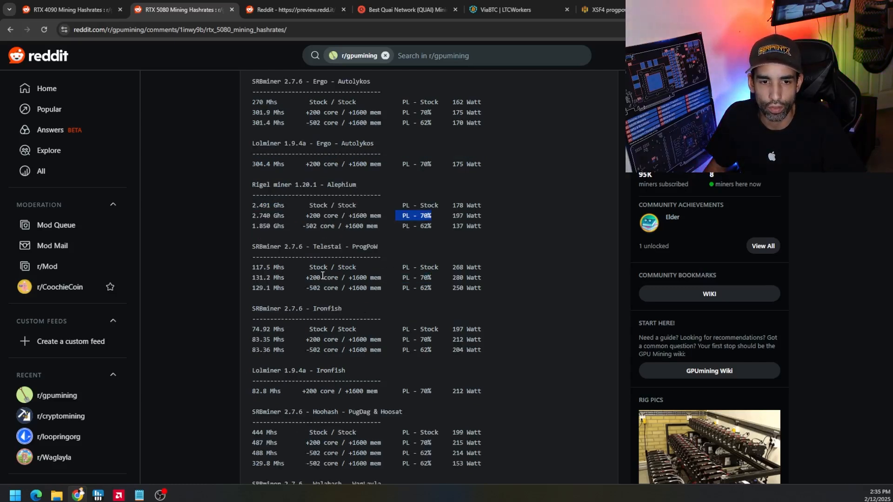
{"action": "scroll", "scroll_direction": "down", "scroll_amount": 3}
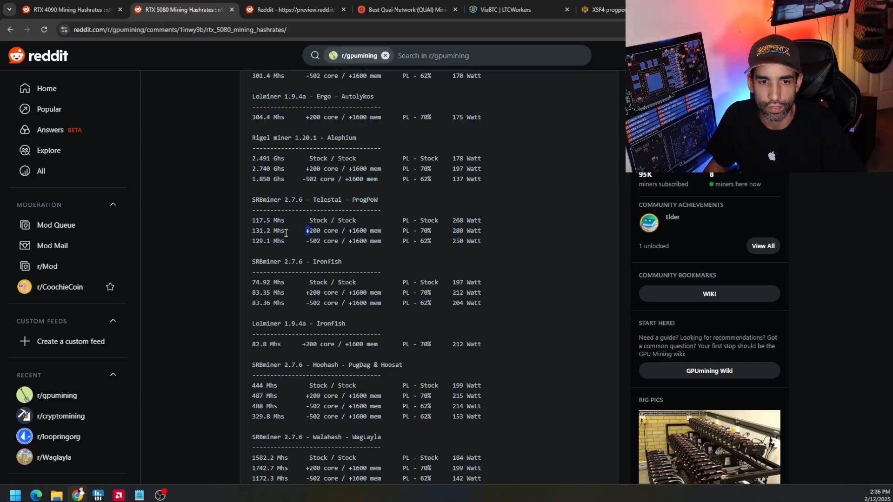
{"action": "double_click", "coordinate": [268, 231]}
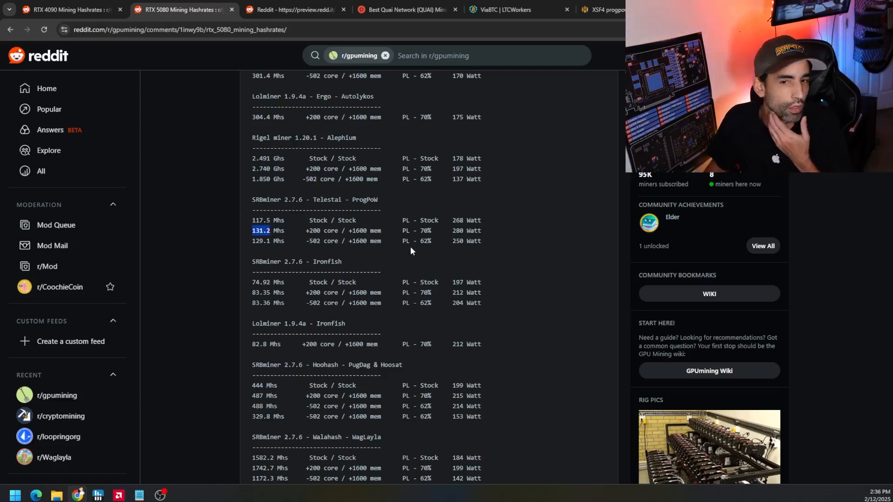
{"action": "scroll", "scroll_direction": "down", "scroll_amount": 3}
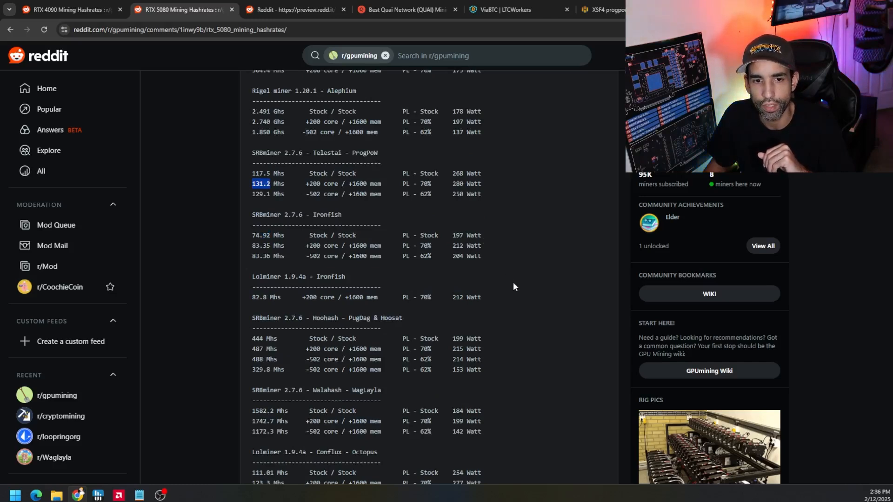
{"action": "mouse_move", "coordinate": [486, 278]}
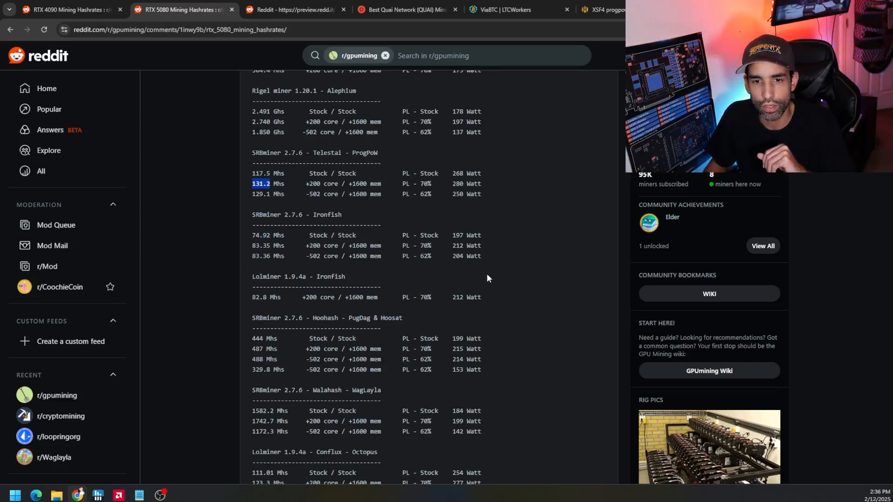
{"action": "scroll", "scroll_direction": "down", "scroll_amount": 3}
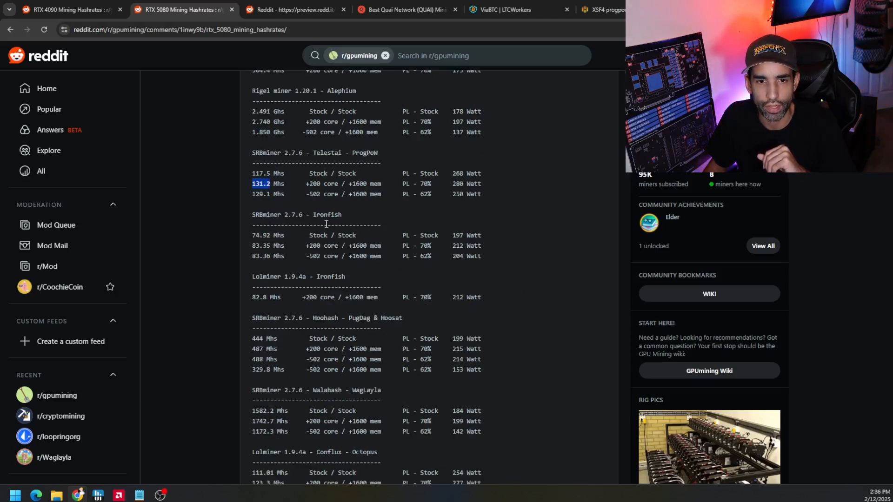
Scroll to the Hoohash and WagLayla tables, picking out the 214 Watt Hoohash draw and a tuned WagLayla figure
{"action": "scroll", "scroll_direction": "down", "scroll_amount": 3}
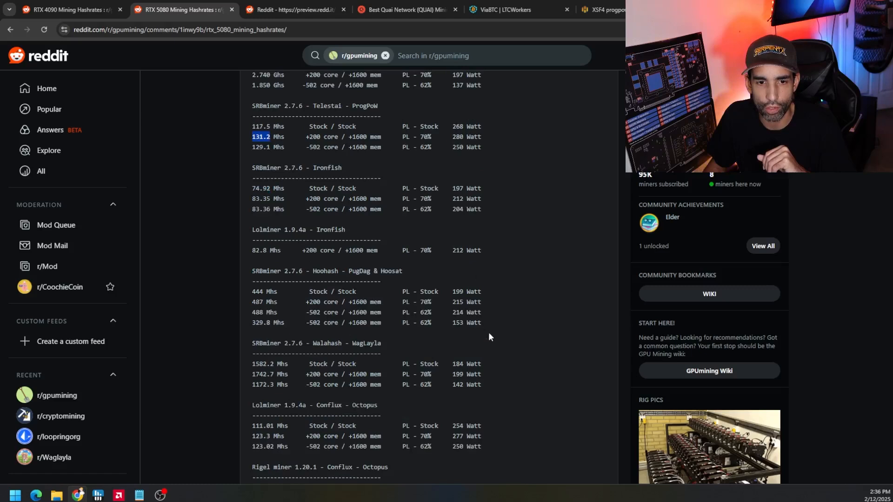
{"action": "mouse_move", "coordinate": [541, 340]}
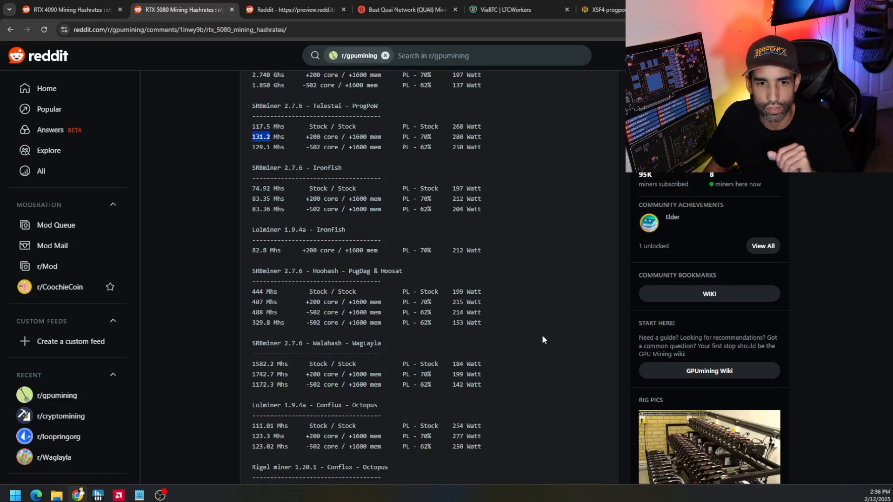
{"action": "scroll", "scroll_direction": "down", "scroll_amount": 3}
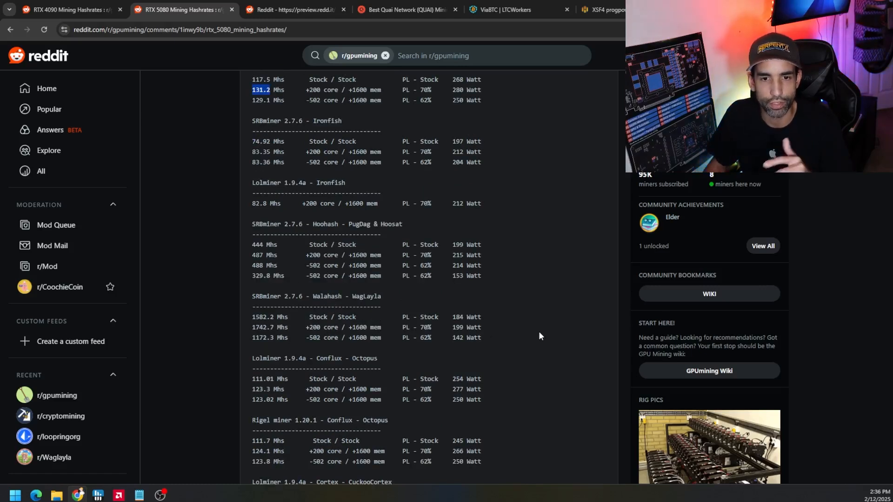
{"action": "double_click", "coordinate": [263, 265]}
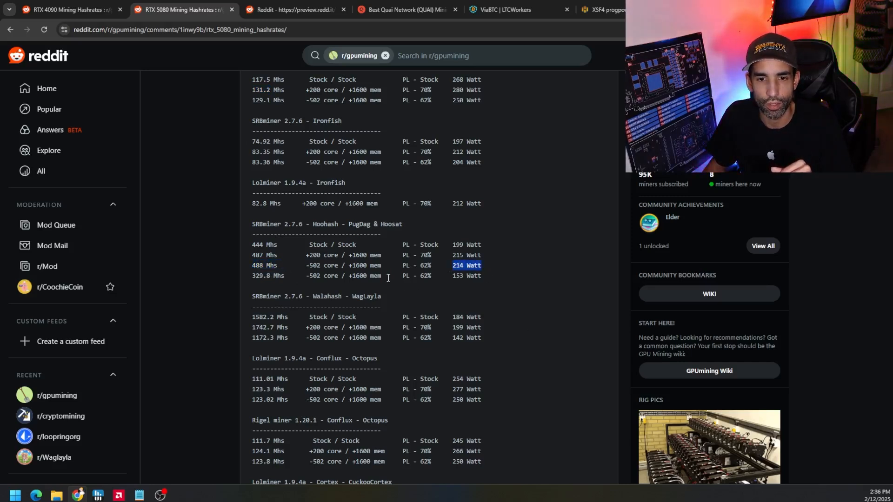
{"action": "double_click", "coordinate": [323, 266]}
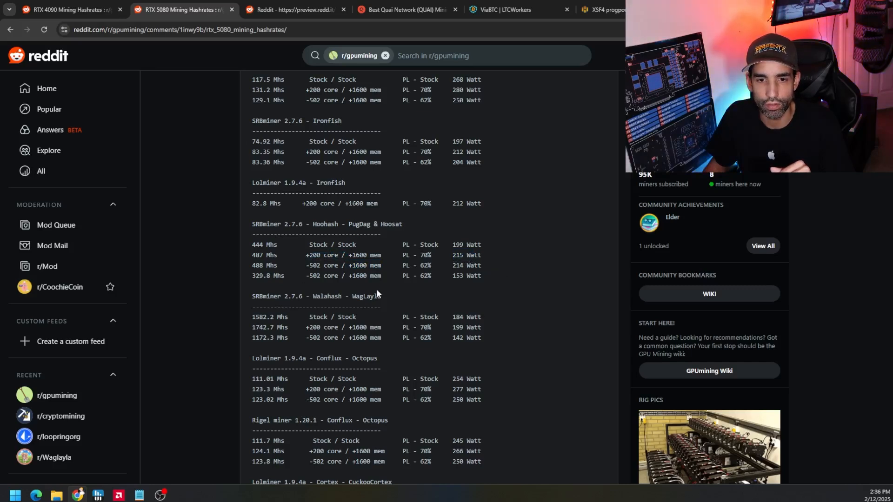
{"action": "scroll", "scroll_direction": "down", "scroll_amount": 3}
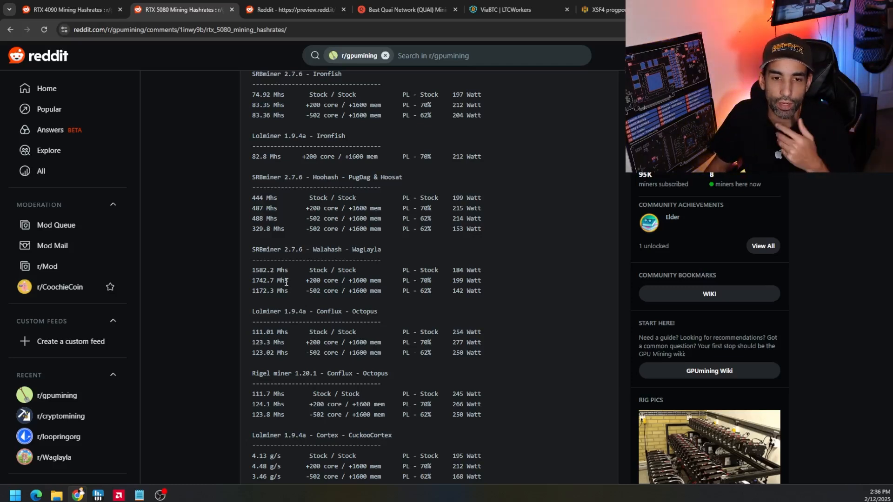
{"action": "double_click", "coordinate": [265, 280]}
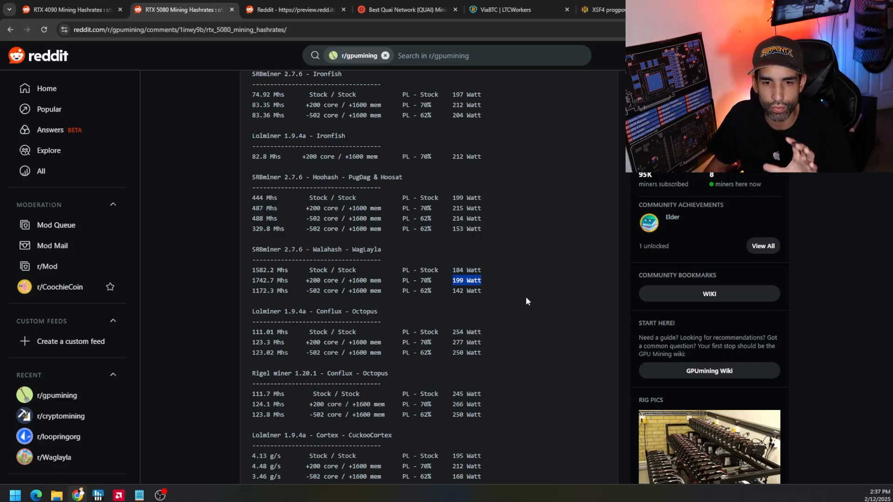
{"action": "scroll", "scroll_direction": "down", "scroll_amount": 3}
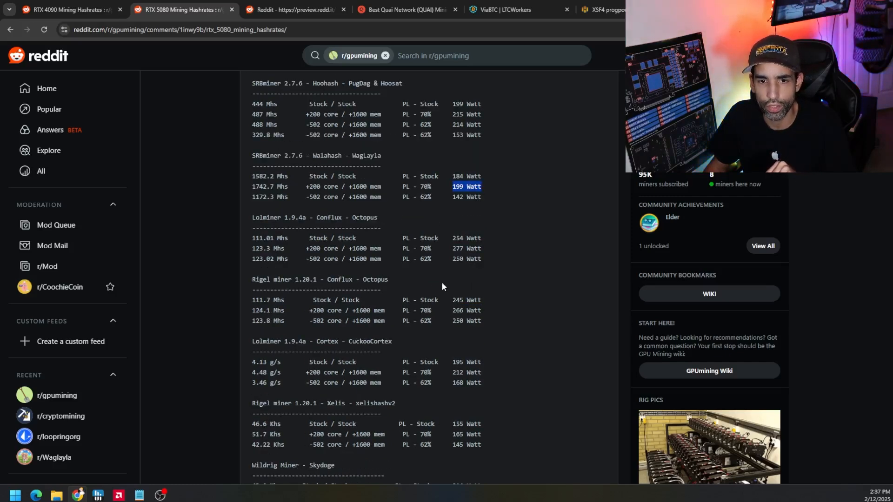
{"action": "mouse_move", "coordinate": [465, 280]}
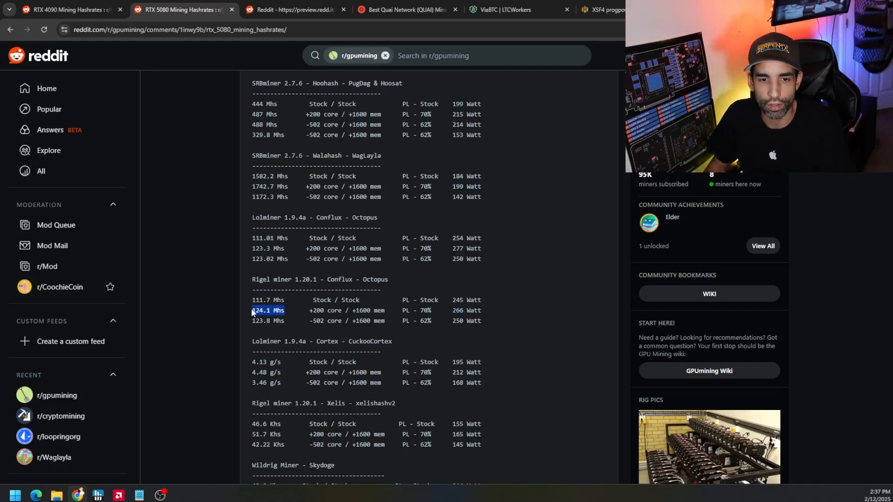
{"action": "scroll", "scroll_direction": "down", "scroll_amount": 3}
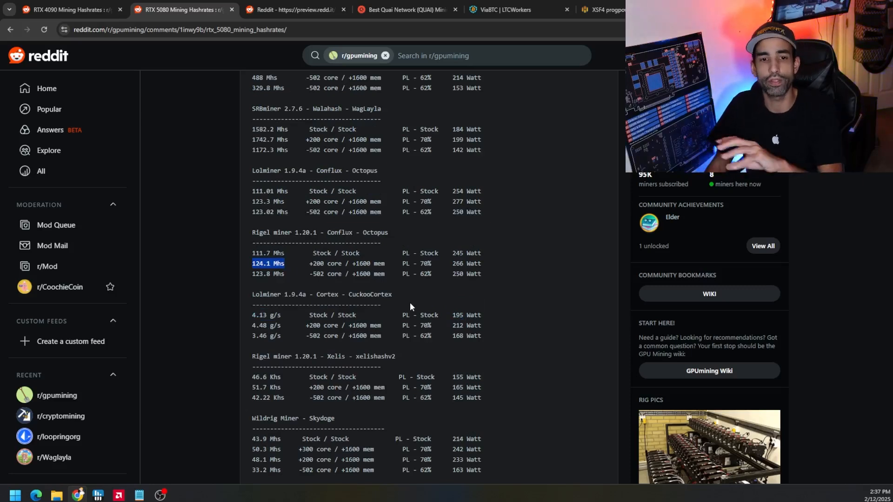
{"action": "scroll", "scroll_direction": "down", "scroll_amount": 3}
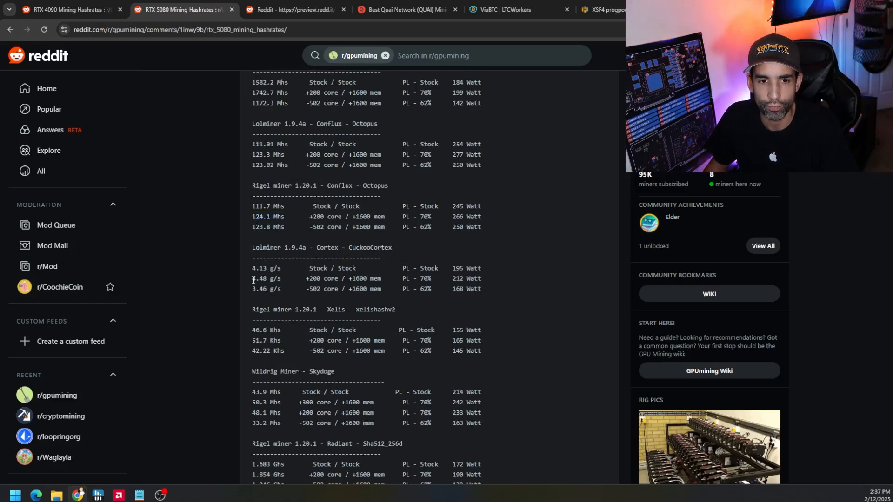
{"action": "double_click", "coordinate": [265, 278]}
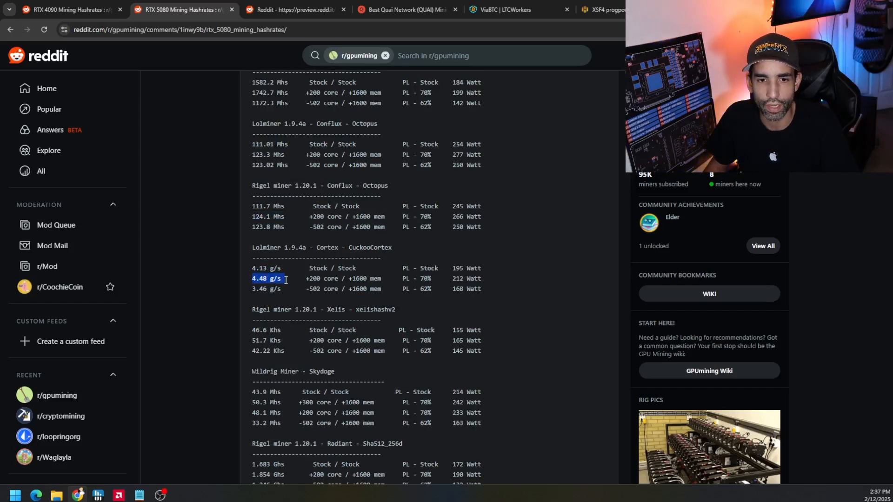
{"action": "mouse_move", "coordinate": [394, 265]}
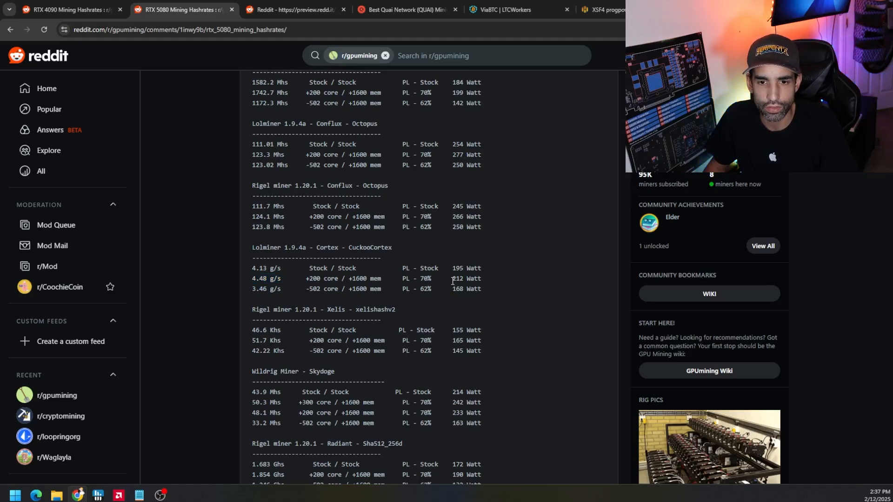
{"action": "scroll", "scroll_direction": "down", "scroll_amount": 3}
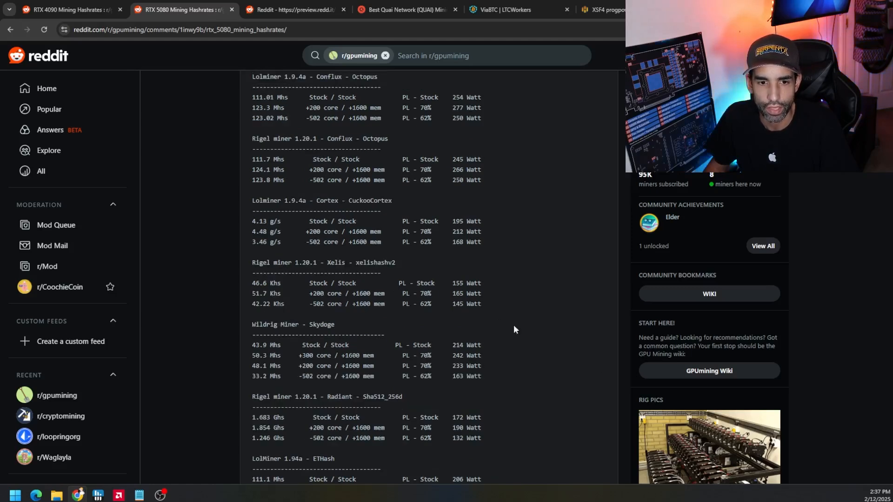
{"action": "mouse_move", "coordinate": [598, 368]}
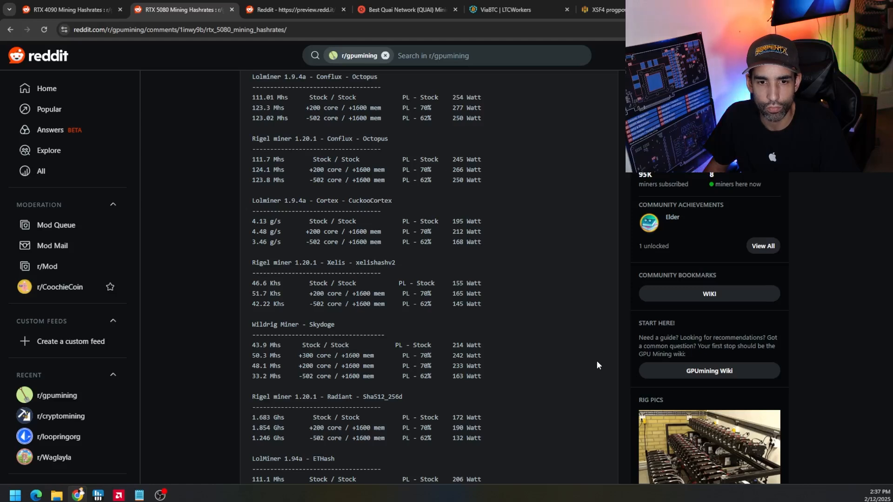
{"action": "scroll", "scroll_direction": "down", "scroll_amount": 3}
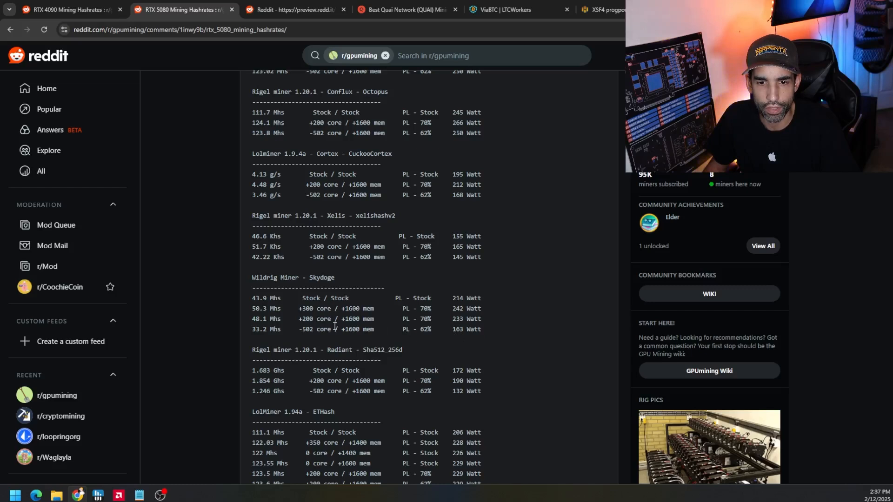
{"action": "mouse_move", "coordinate": [421, 328]}
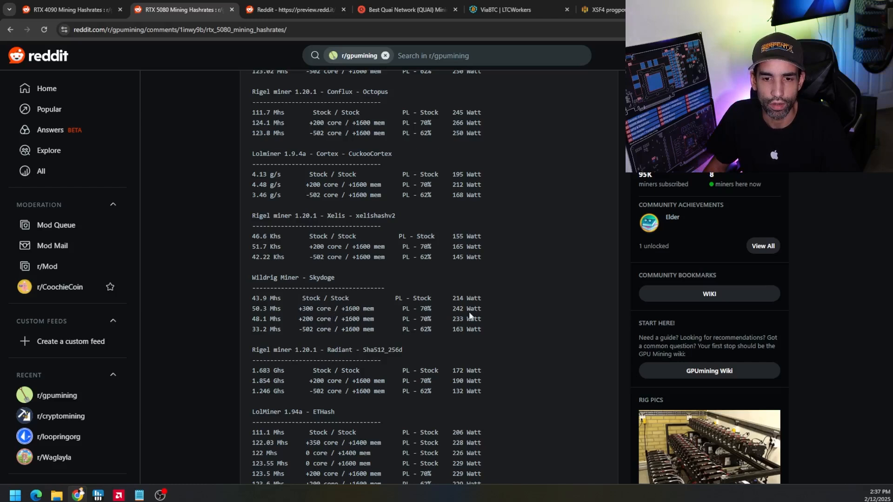
{"action": "mouse_move", "coordinate": [505, 318]}
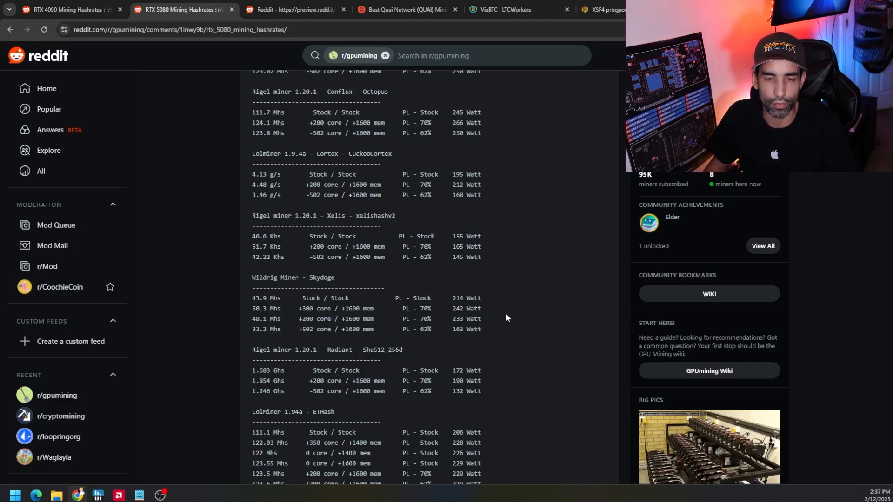
{"action": "mouse_move", "coordinate": [486, 320]}
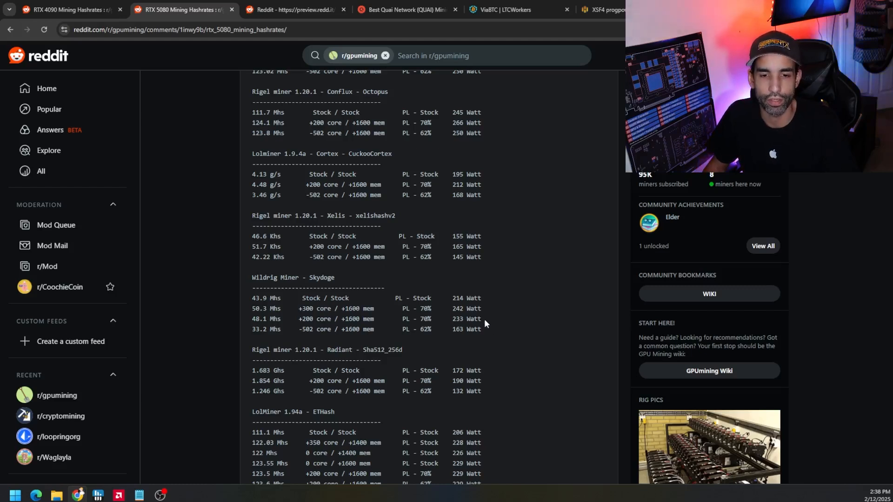
{"action": "mouse_move", "coordinate": [488, 335]}
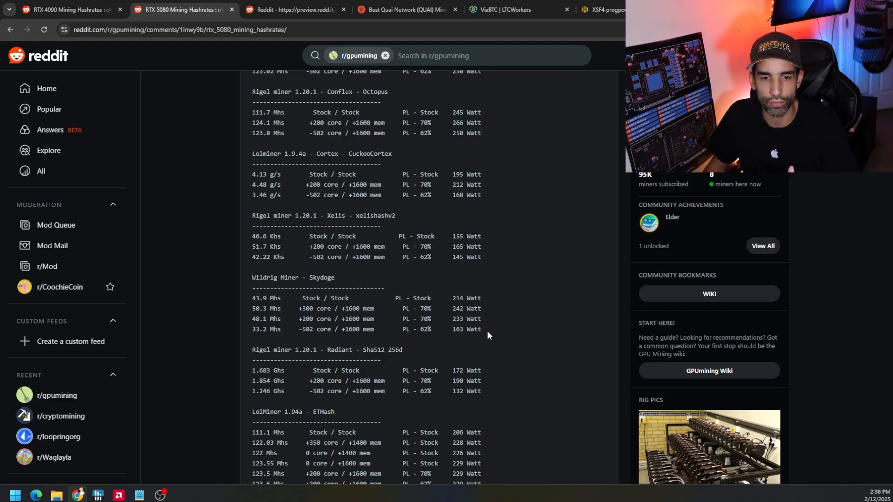
{"action": "mouse_move", "coordinate": [488, 322]}
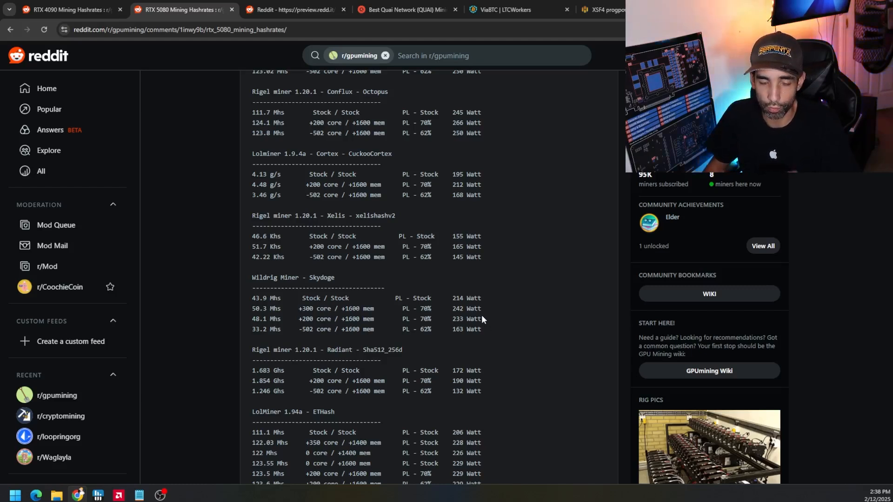
Highlight the 1.854 Ghs Radiant hashrate and scroll on to the ETHash/ETCHash and SRBminer tables
{"action": "scroll", "scroll_direction": "down", "scroll_amount": 3}
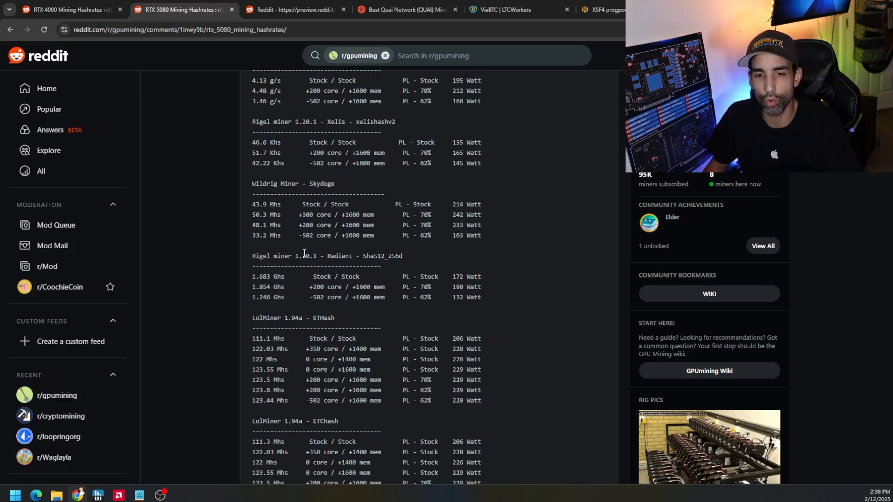
{"action": "mouse_move", "coordinate": [494, 306]}
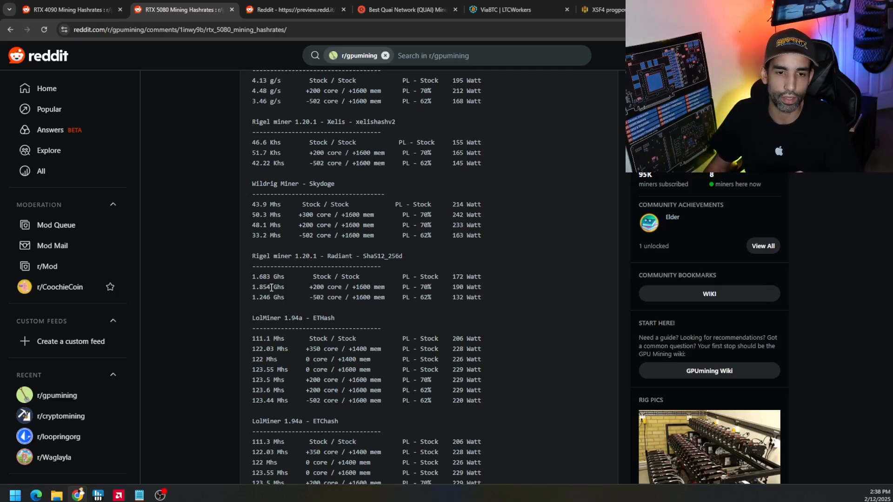
{"action": "double_click", "coordinate": [260, 287]}
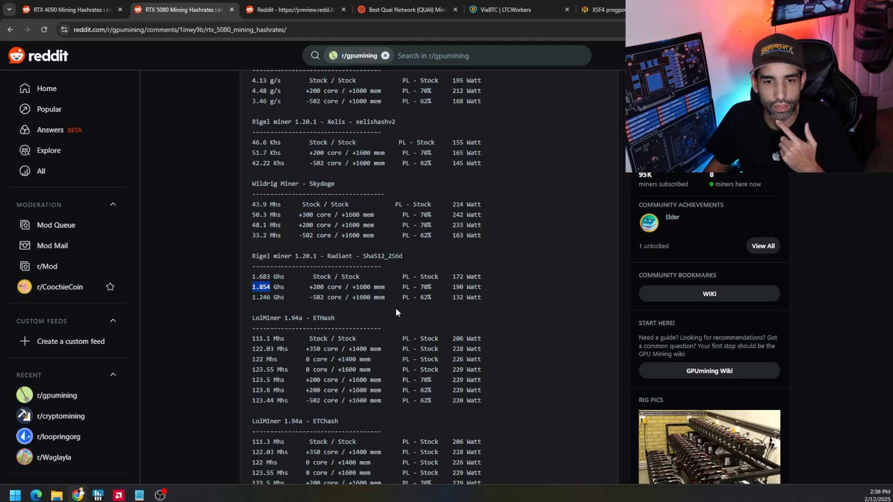
{"action": "mouse_move", "coordinate": [481, 296]}
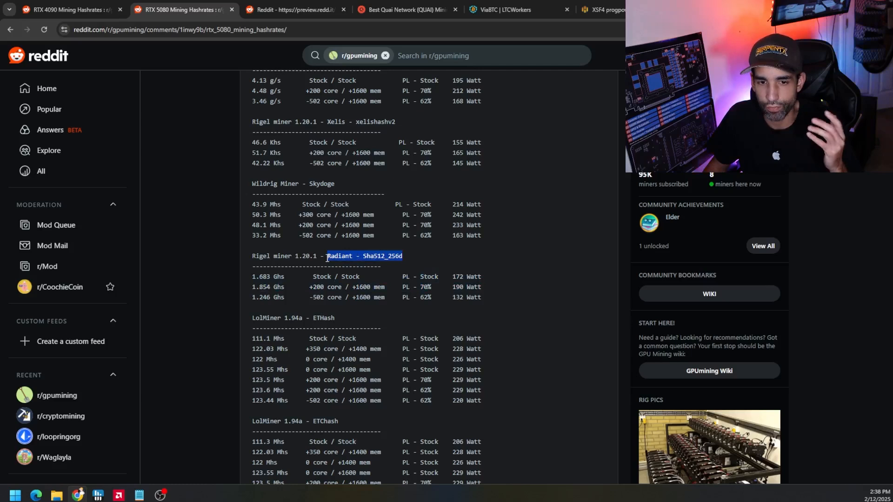
{"action": "mouse_move", "coordinate": [515, 316]}
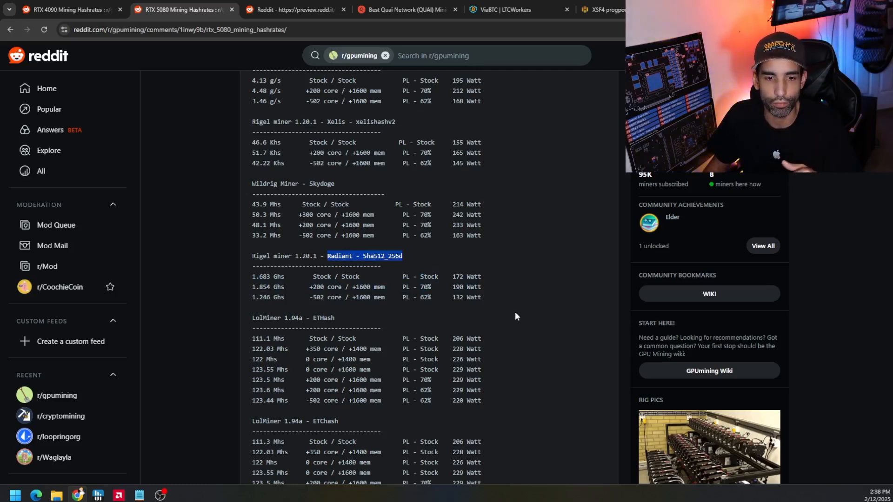
{"action": "scroll", "scroll_direction": "down", "scroll_amount": 3}
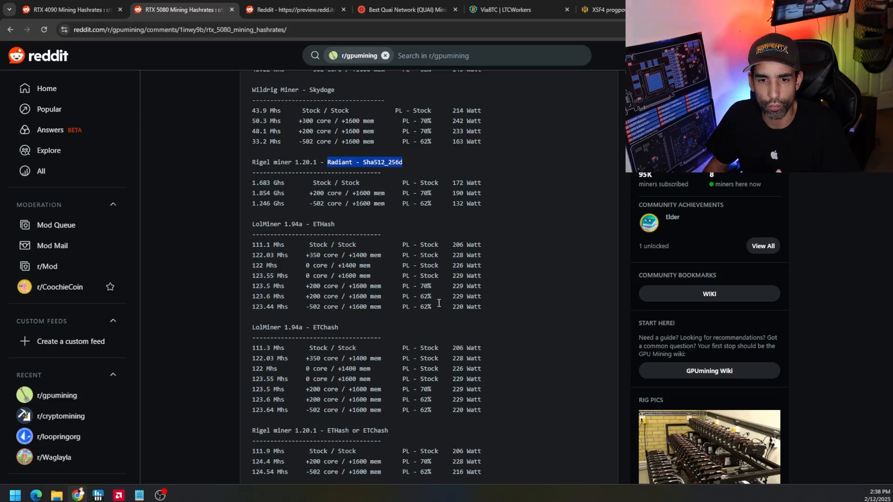
{"action": "mouse_move", "coordinate": [462, 303]}
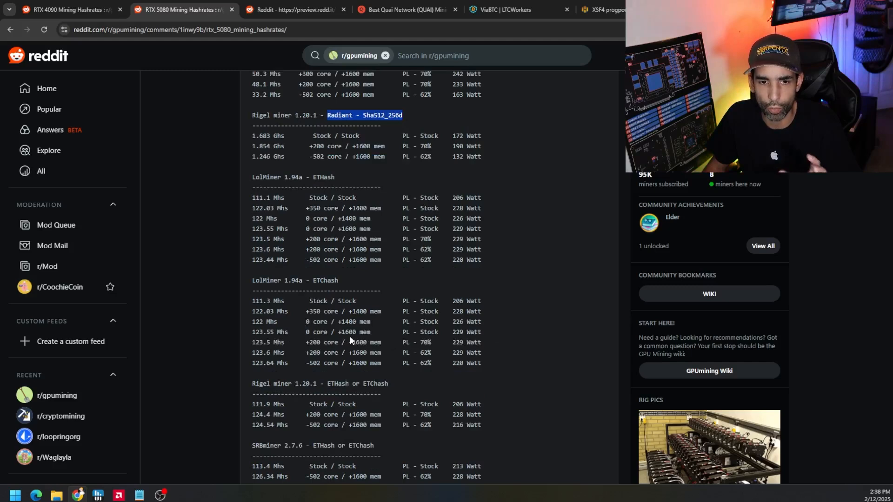
{"action": "scroll", "scroll_direction": "down", "scroll_amount": 3}
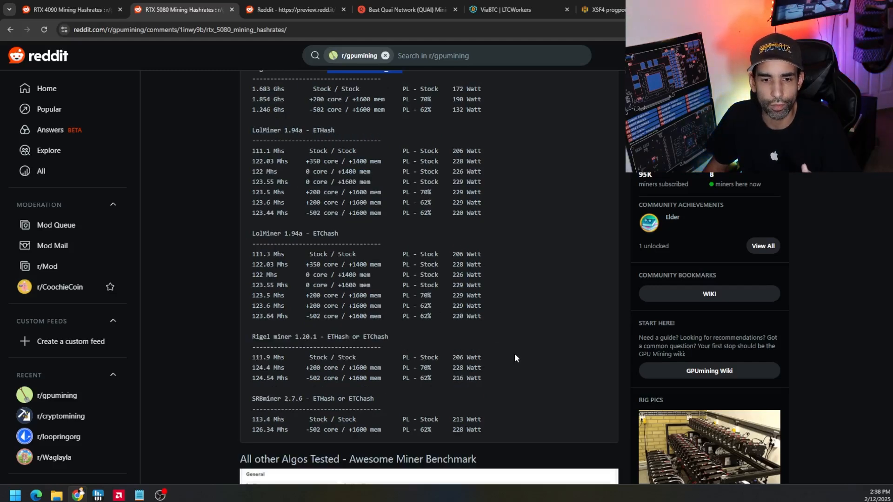
{"action": "mouse_move", "coordinate": [512, 353]}
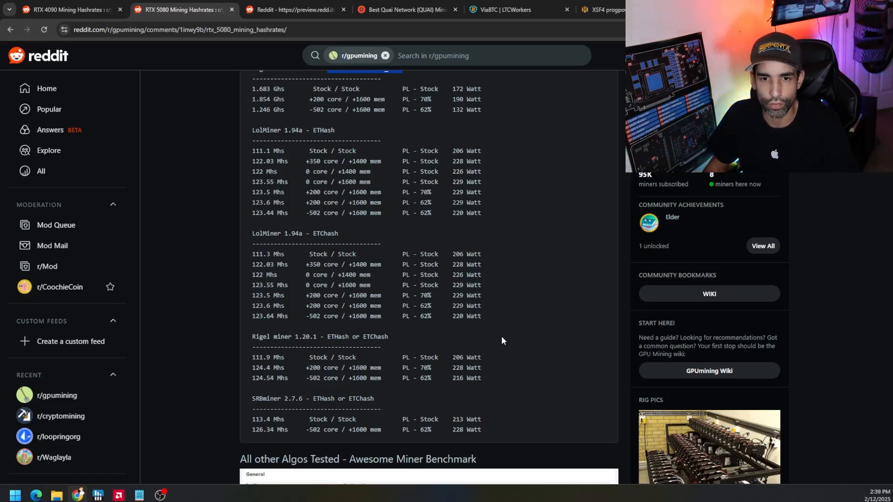
Scroll down to the 'All other Algos Tested - Awesome Miner Benchmark' screenshot
{"action": "scroll", "scroll_direction": "down", "scroll_amount": 3}
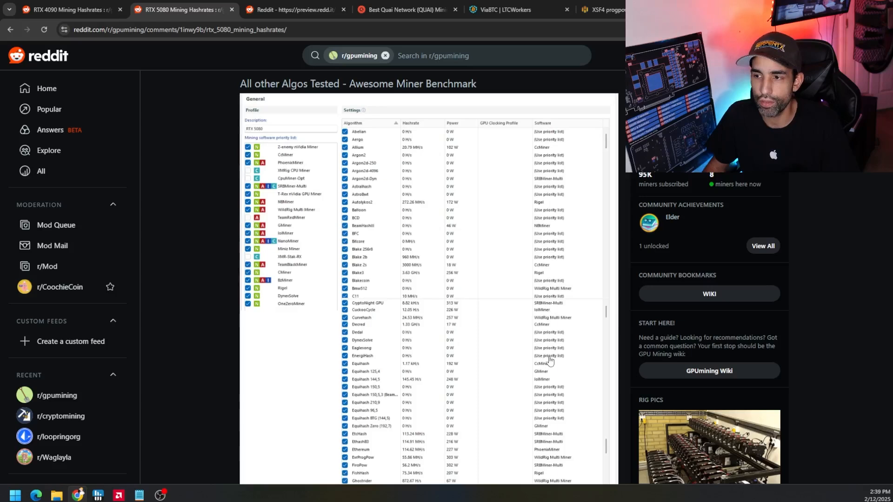
{"action": "mouse_move", "coordinate": [500, 407]}
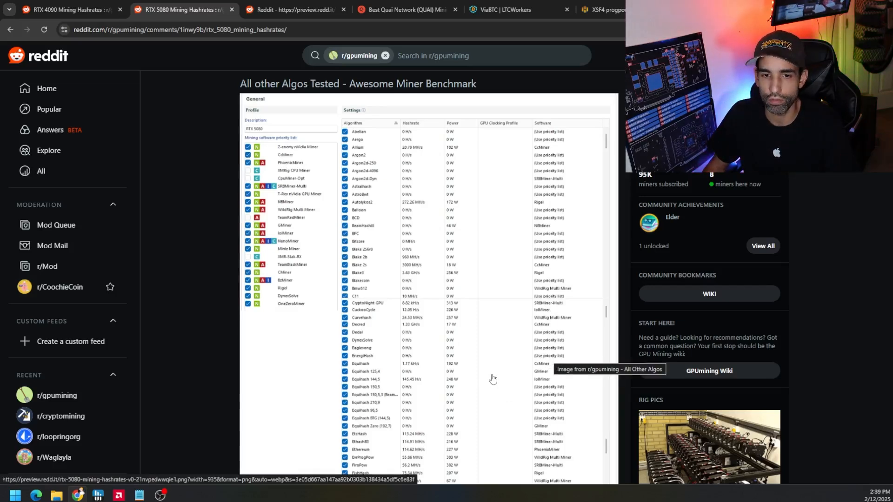
{"action": "mouse_move", "coordinate": [504, 359]}
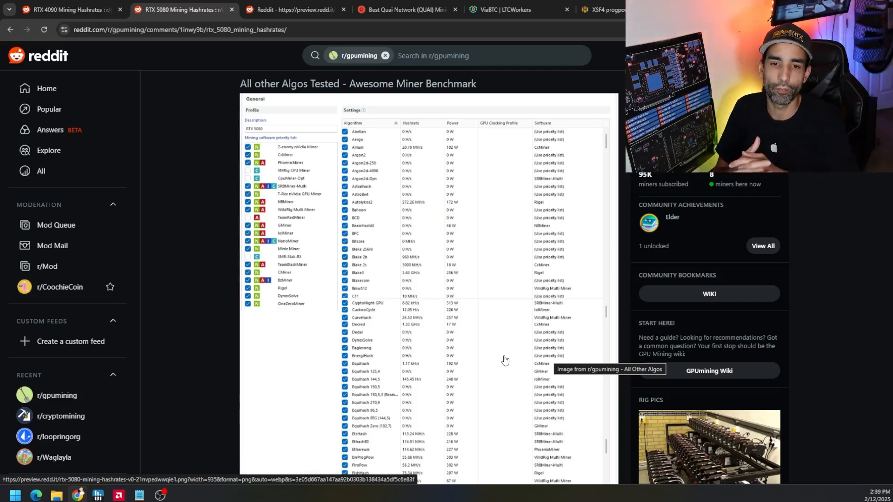
{"action": "mouse_move", "coordinate": [510, 353]}
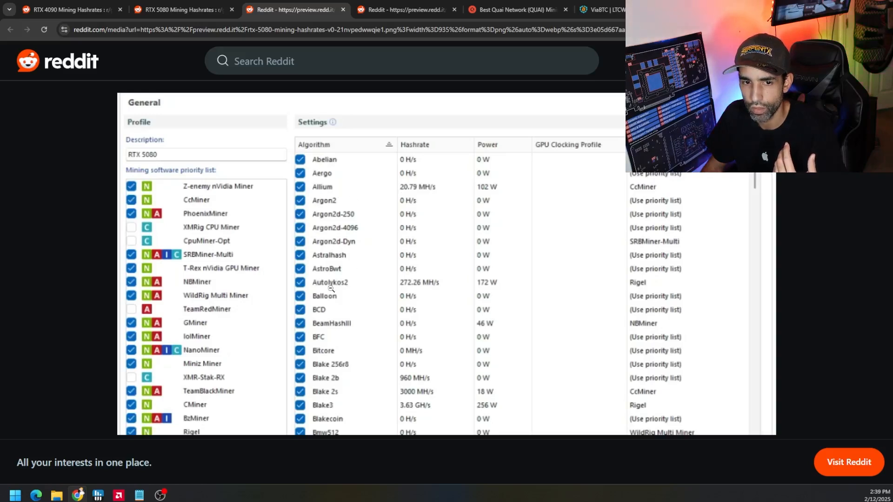
Scroll through the full-size Awesome Miner benchmark screenshot, reading each algorithm's hashrate
{"action": "scroll", "scroll_direction": "down", "scroll_amount": 3}
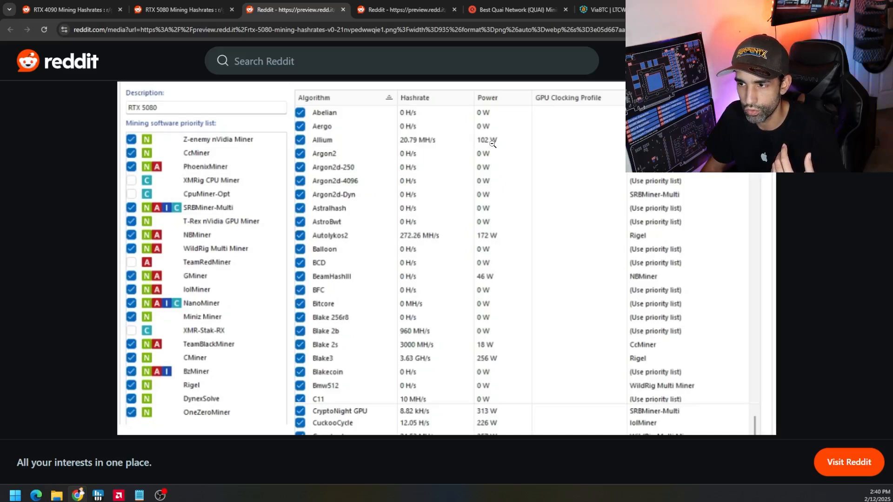
{"action": "mouse_move", "coordinate": [418, 241]}
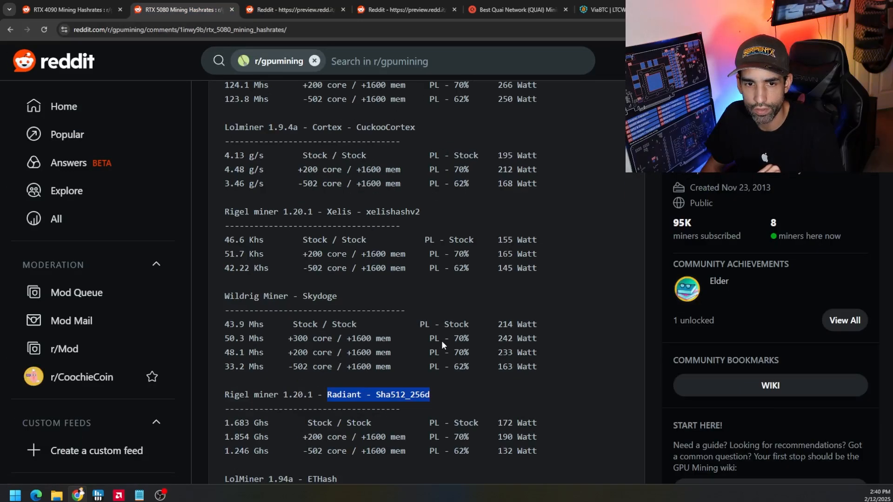
{"action": "scroll", "scroll_direction": "down", "scroll_amount": 3}
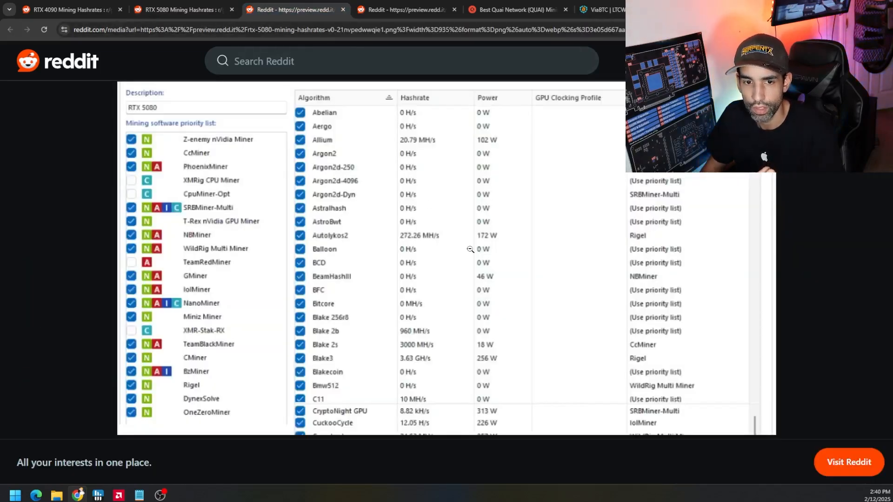
{"action": "scroll", "scroll_direction": "down", "scroll_amount": 3}
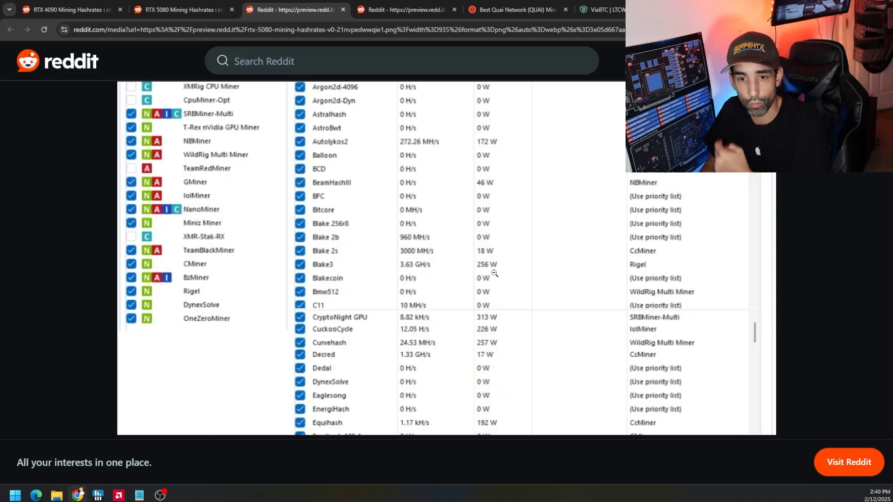
{"action": "mouse_move", "coordinate": [398, 273]}
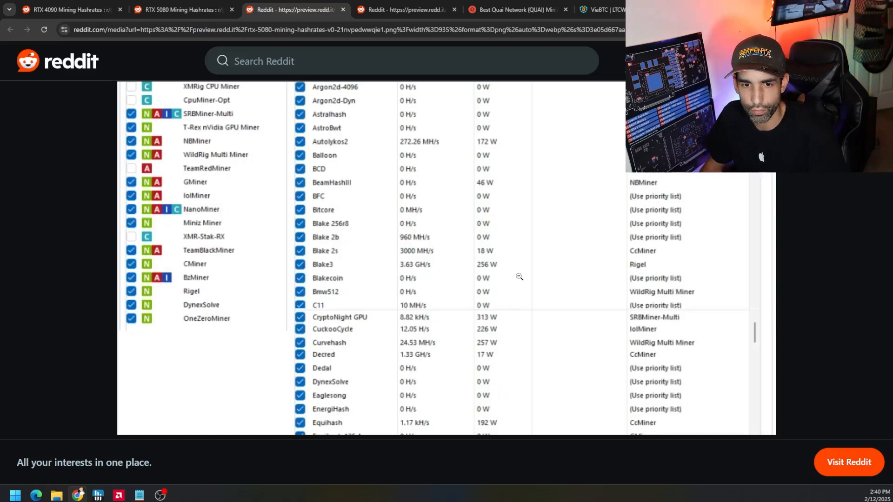
{"action": "scroll", "scroll_direction": "down", "scroll_amount": 3}
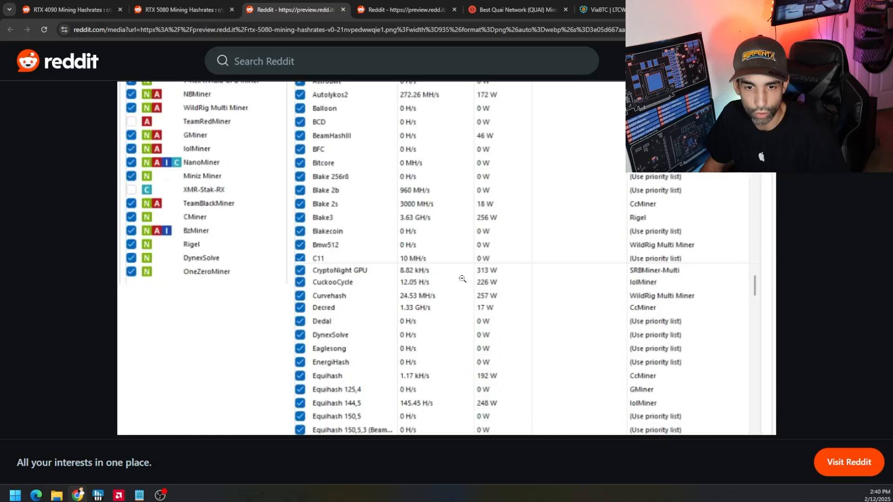
{"action": "scroll", "scroll_direction": "down", "scroll_amount": 3}
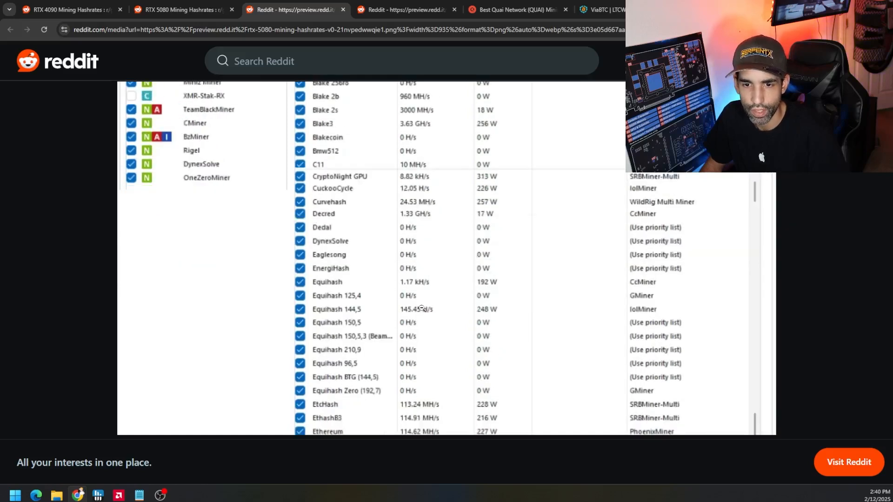
{"action": "scroll", "scroll_direction": "down", "scroll_amount": 3}
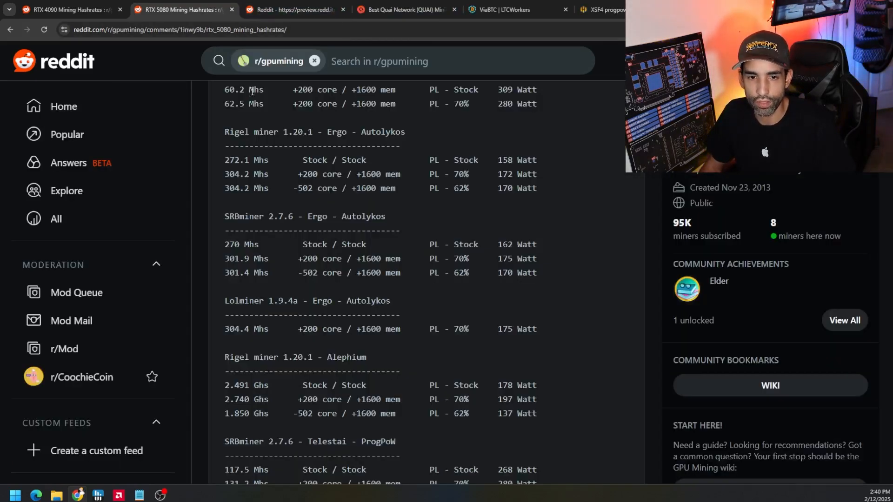
Scroll the RTX 5080 post to the Ergo Autolykos and Alephium tables, with Telestai and Ironfish below
{"action": "scroll", "scroll_direction": "down", "scroll_amount": 3}
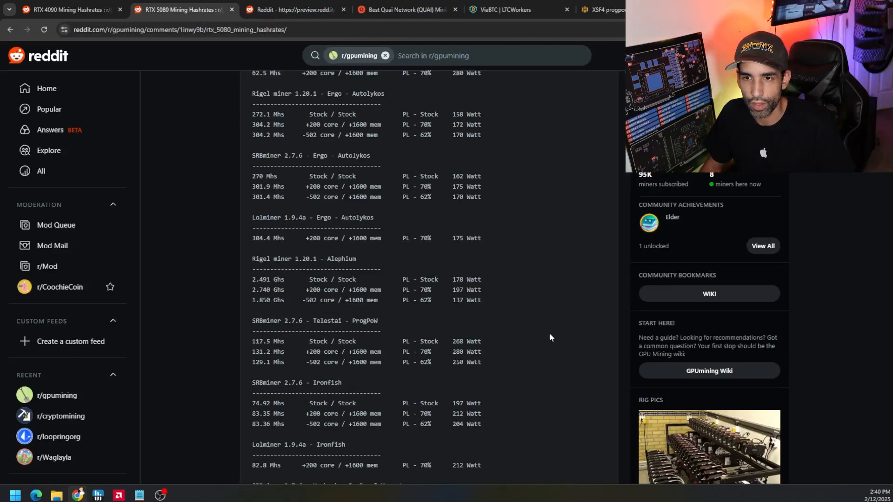